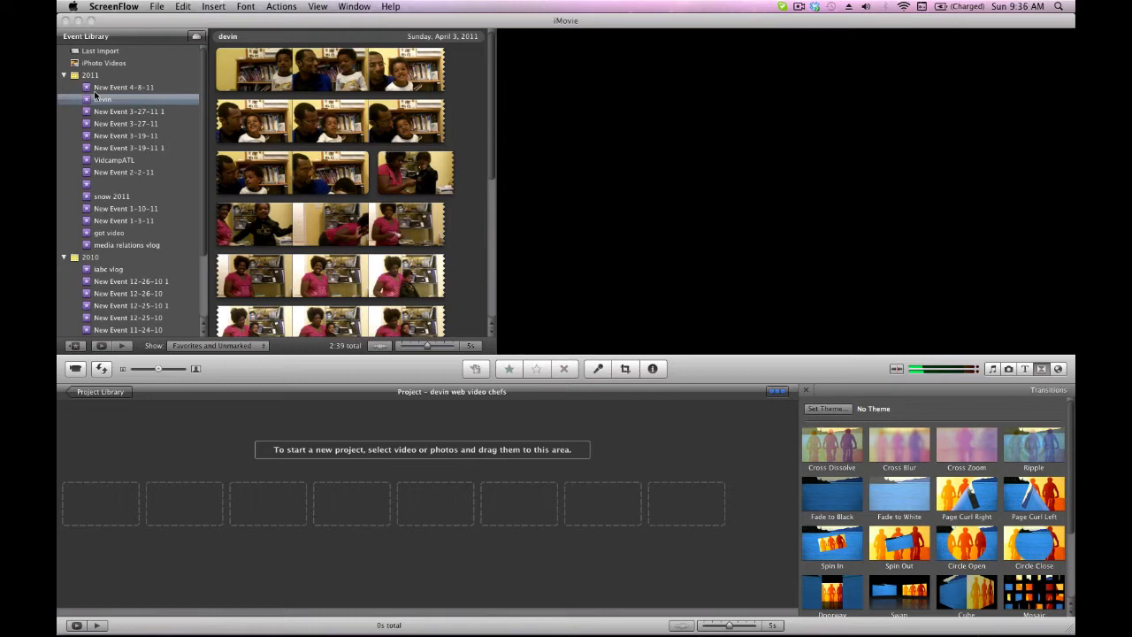
pyautogui.moveTo(79, 36)
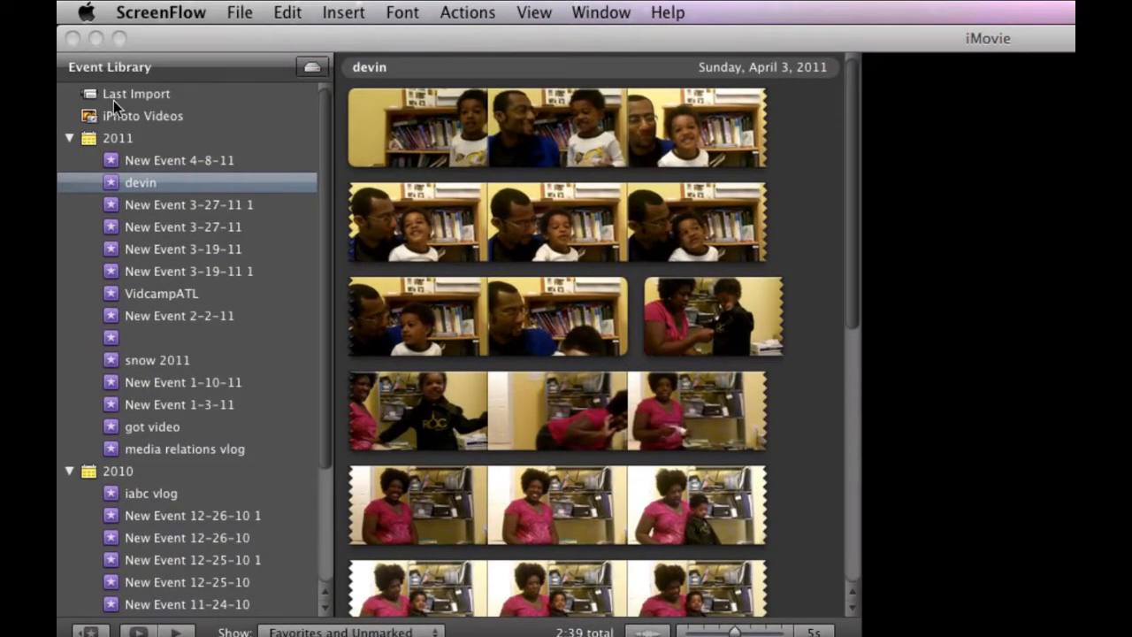
pyautogui.moveTo(181, 400)
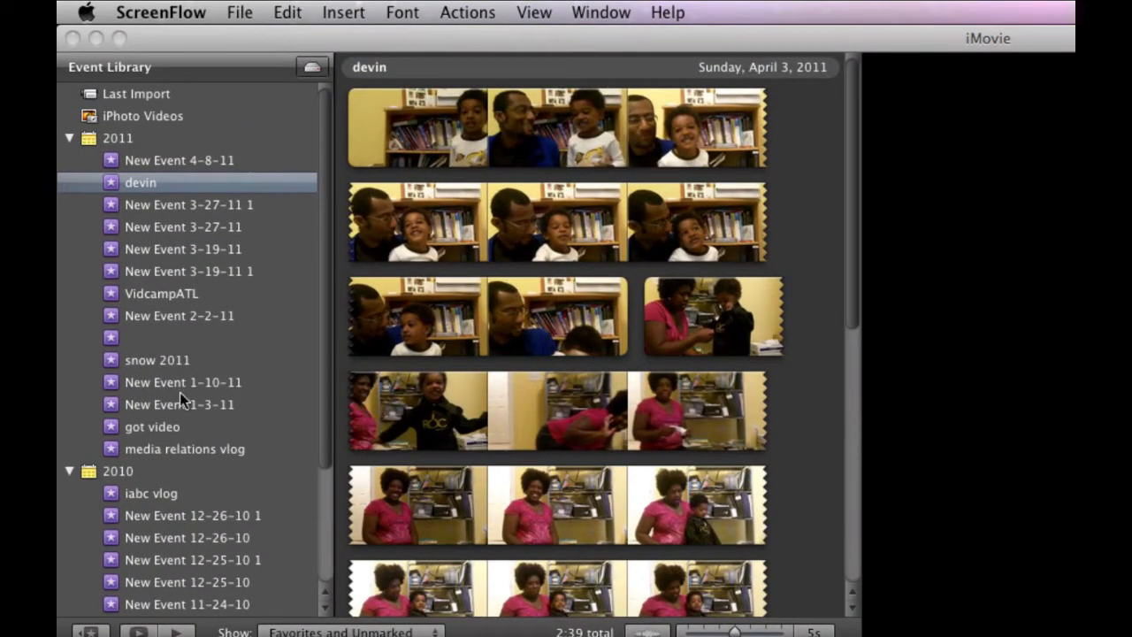
pyautogui.moveTo(325, 305)
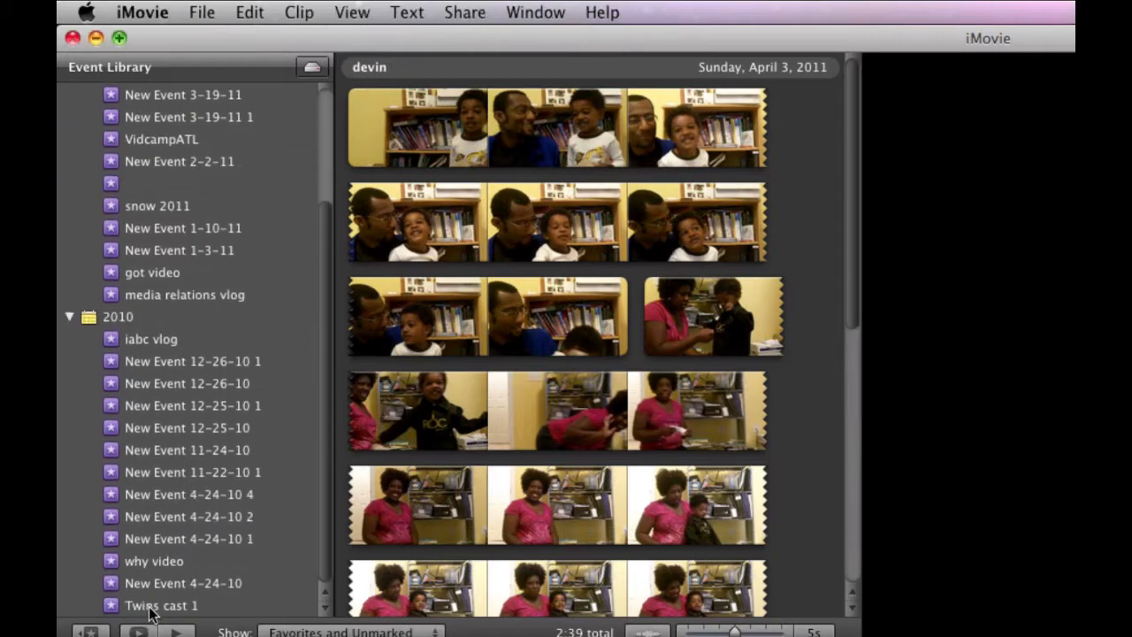
# Browse the New Event 4-24-10, why video and New Event 4-24-10 1 clips, then return to devin.
pyautogui.click(183, 582)
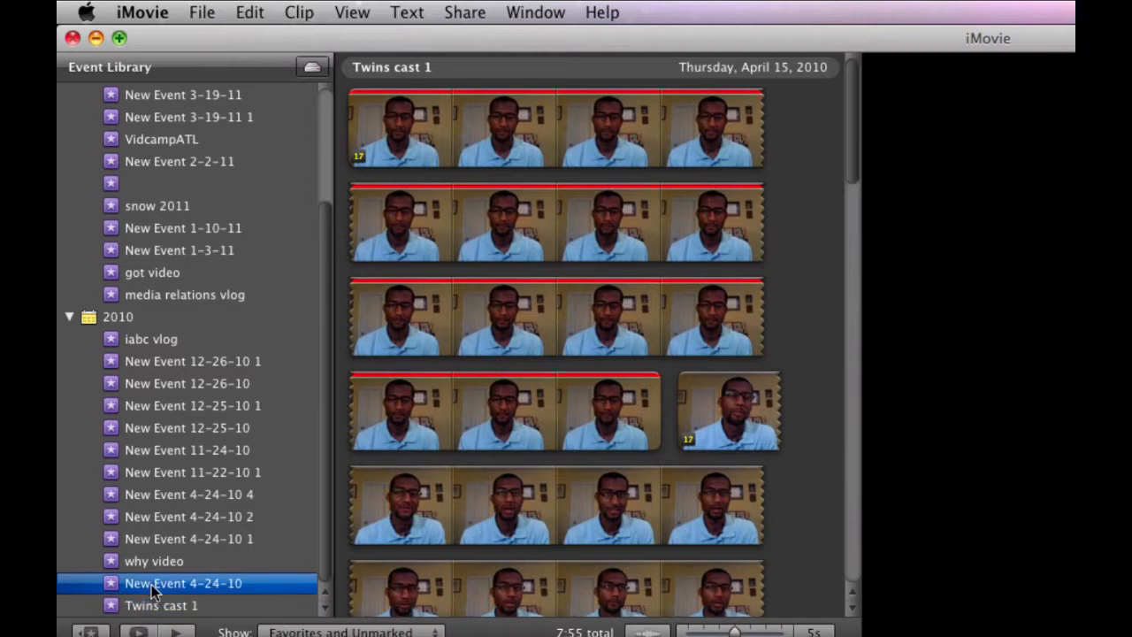
pyautogui.click(154, 560)
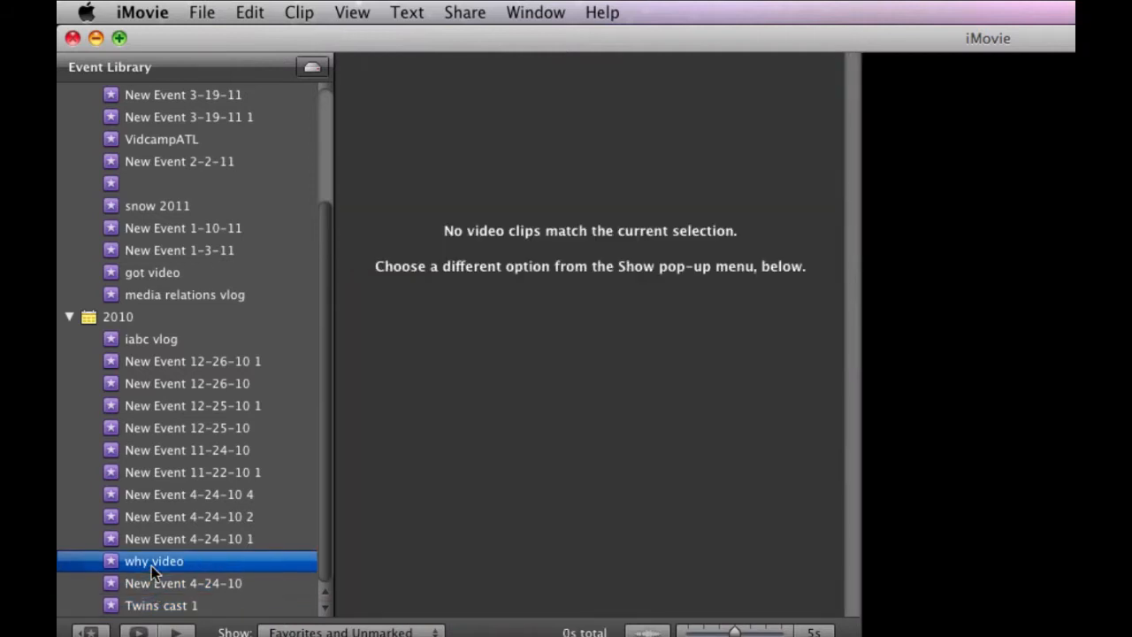
pyautogui.click(190, 539)
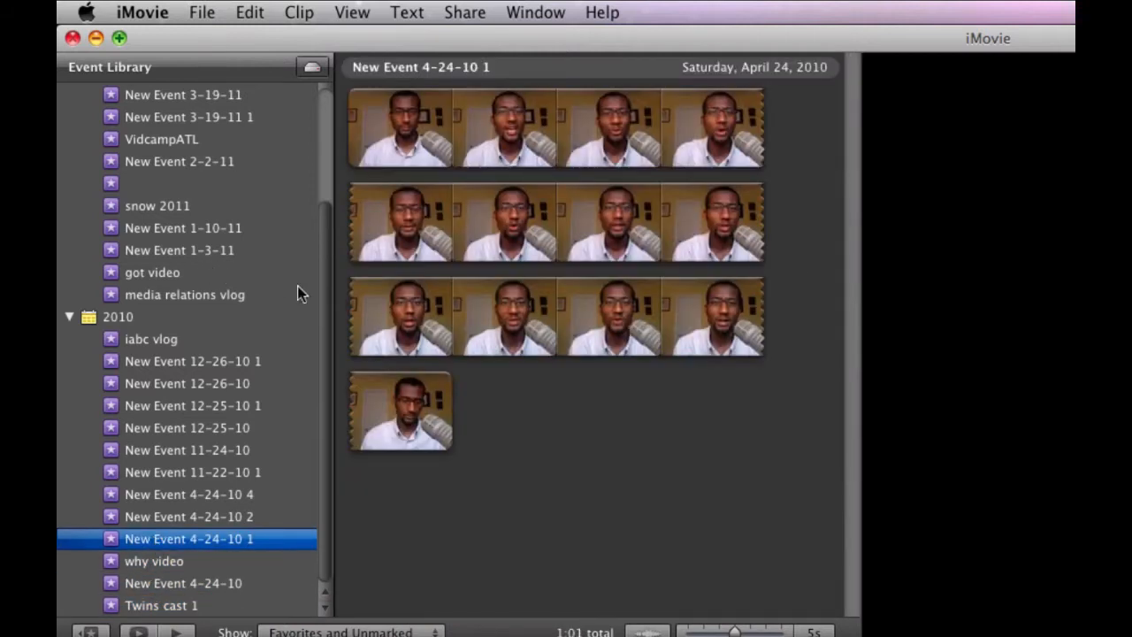
pyautogui.scroll(3)
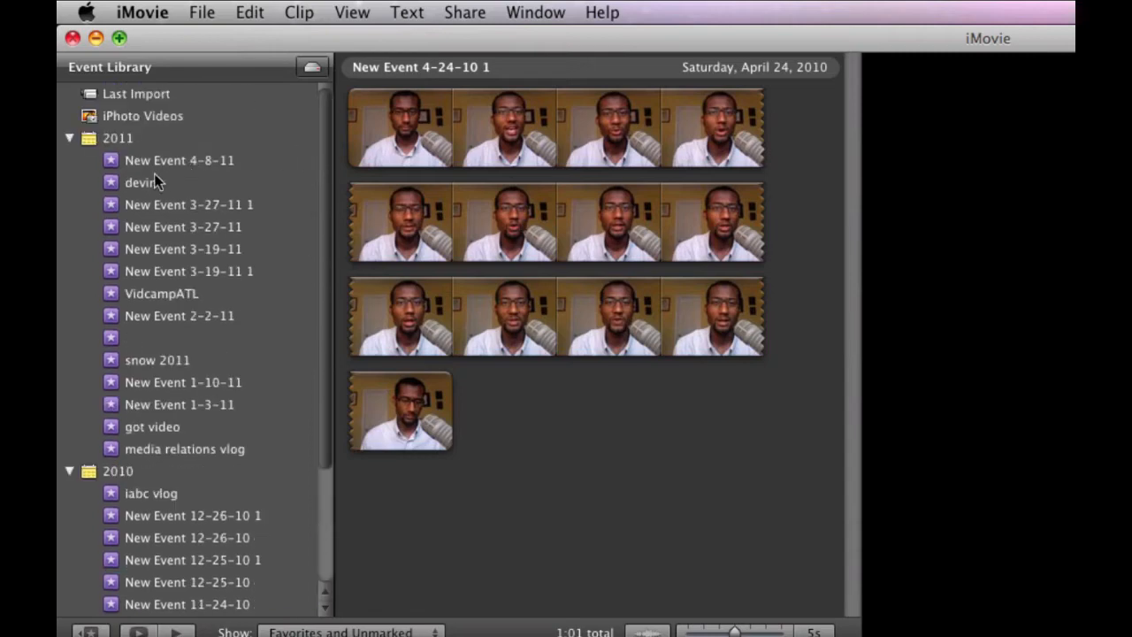
pyautogui.click(140, 182)
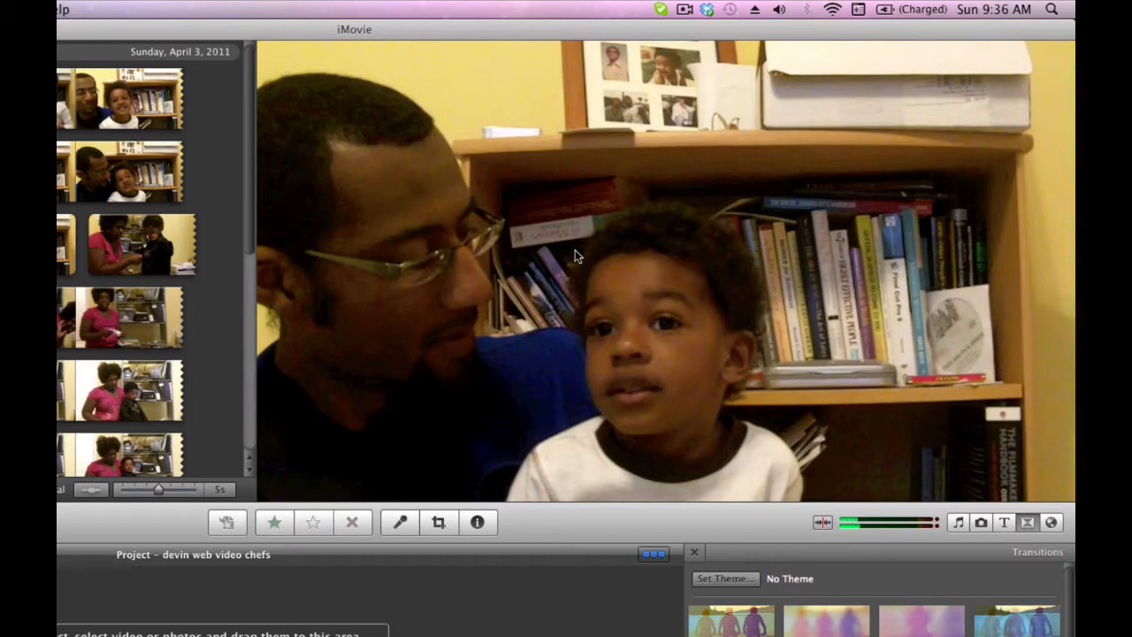
pyautogui.moveTo(451, 137)
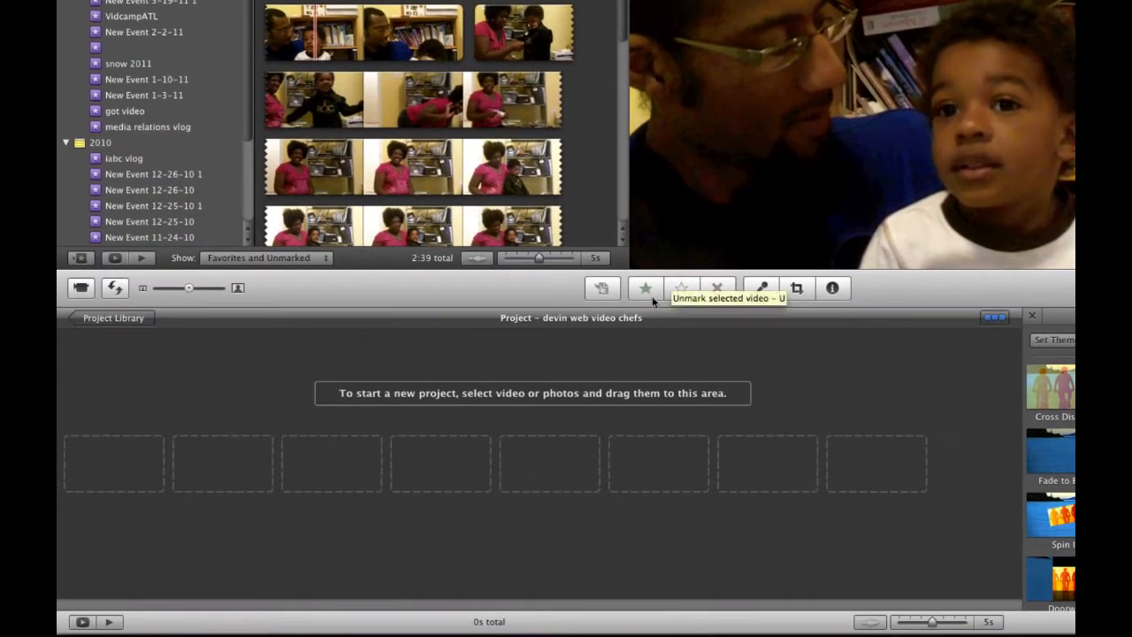
pyautogui.moveTo(543, 420)
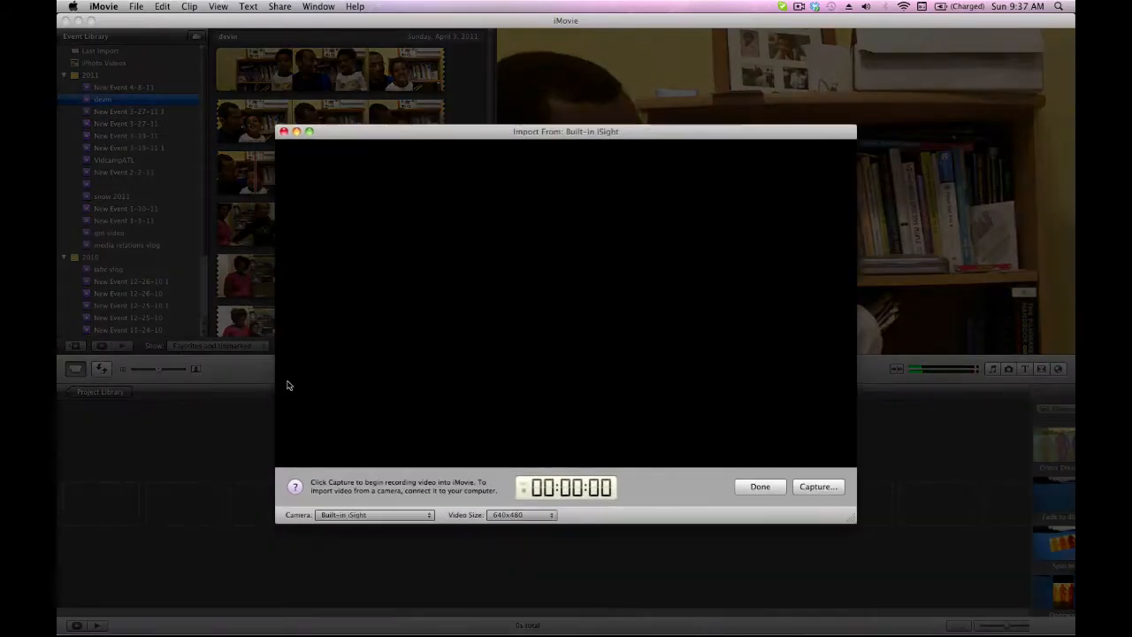
pyautogui.moveTo(554, 360)
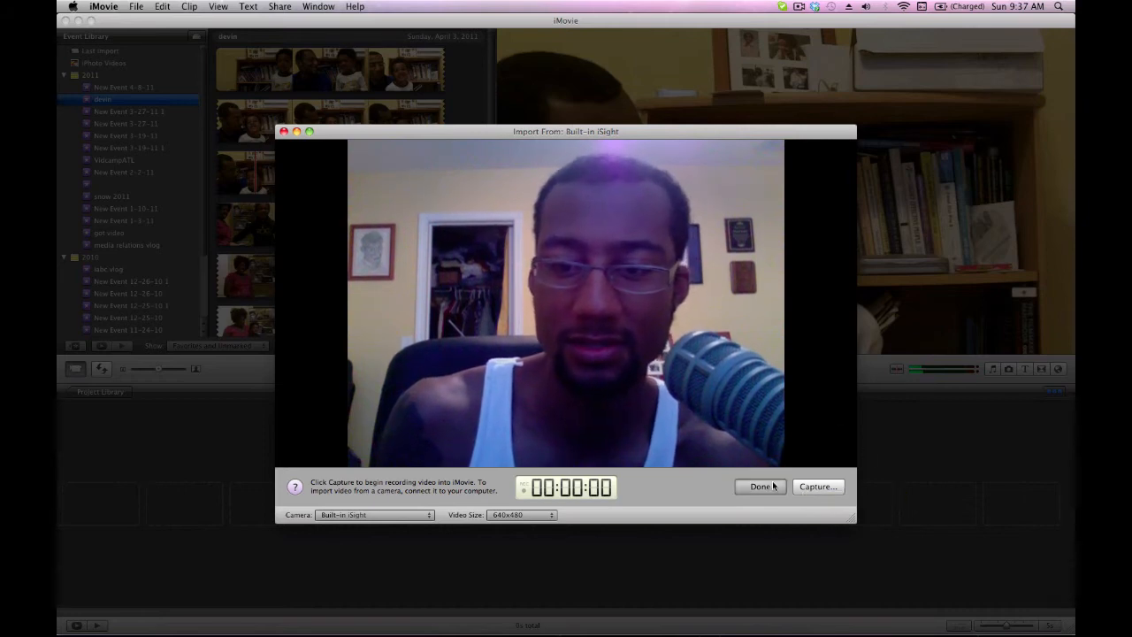
# Close the camera import window, swap the project and event areas, and shrink thumbnail footage length.
pyautogui.click(760, 486)
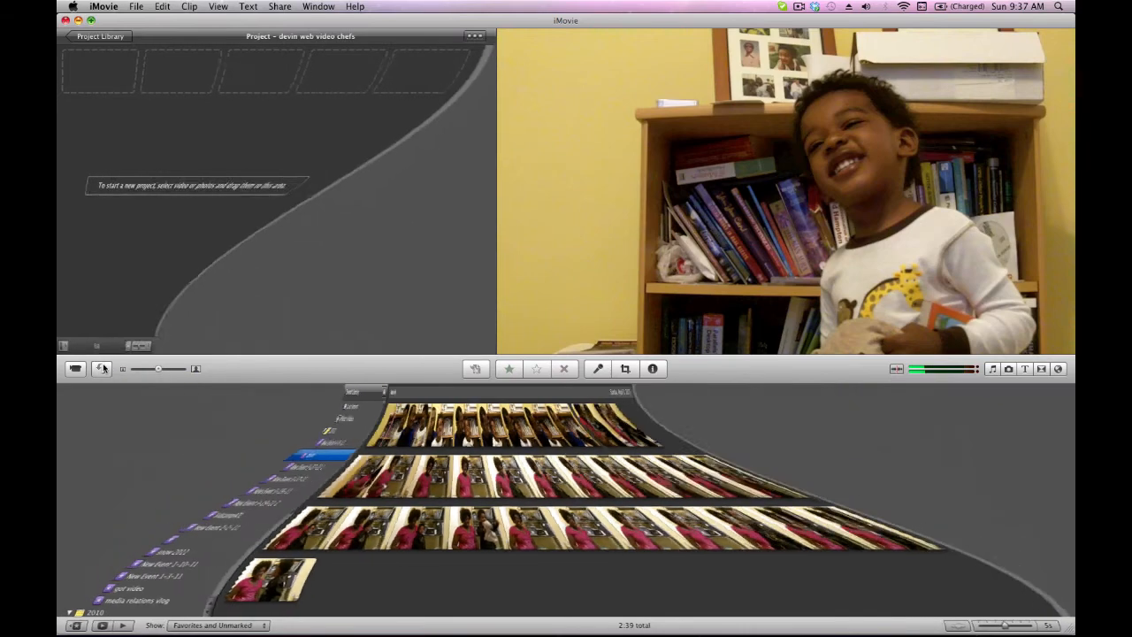
pyautogui.click(102, 369)
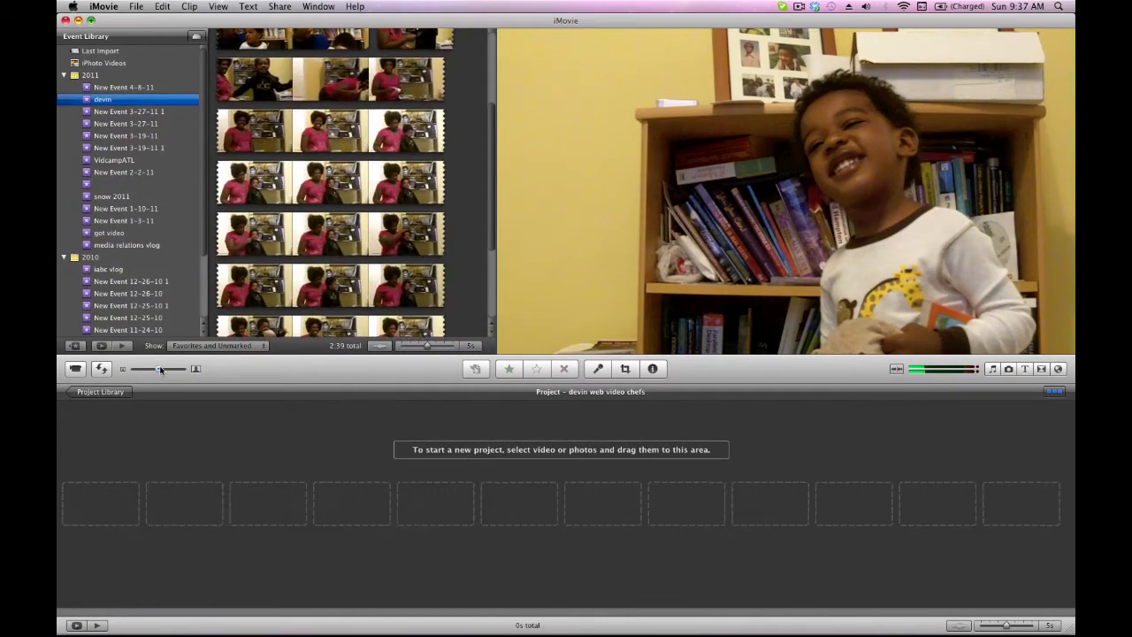
pyautogui.moveTo(159, 369); pyautogui.dragTo(137, 368)
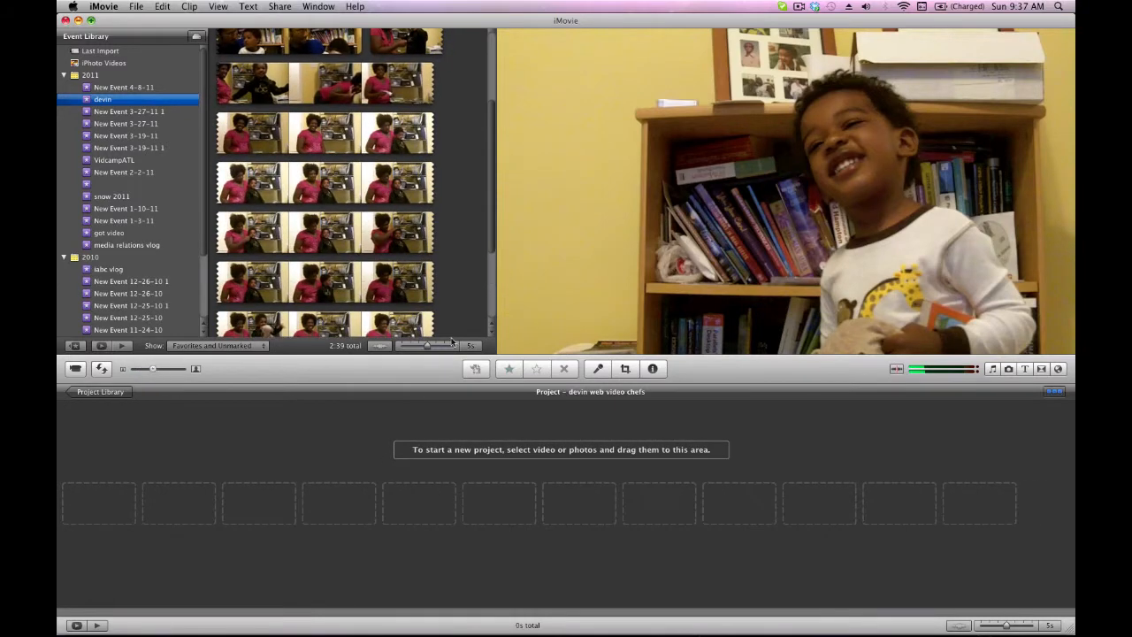
pyautogui.moveTo(597, 368)
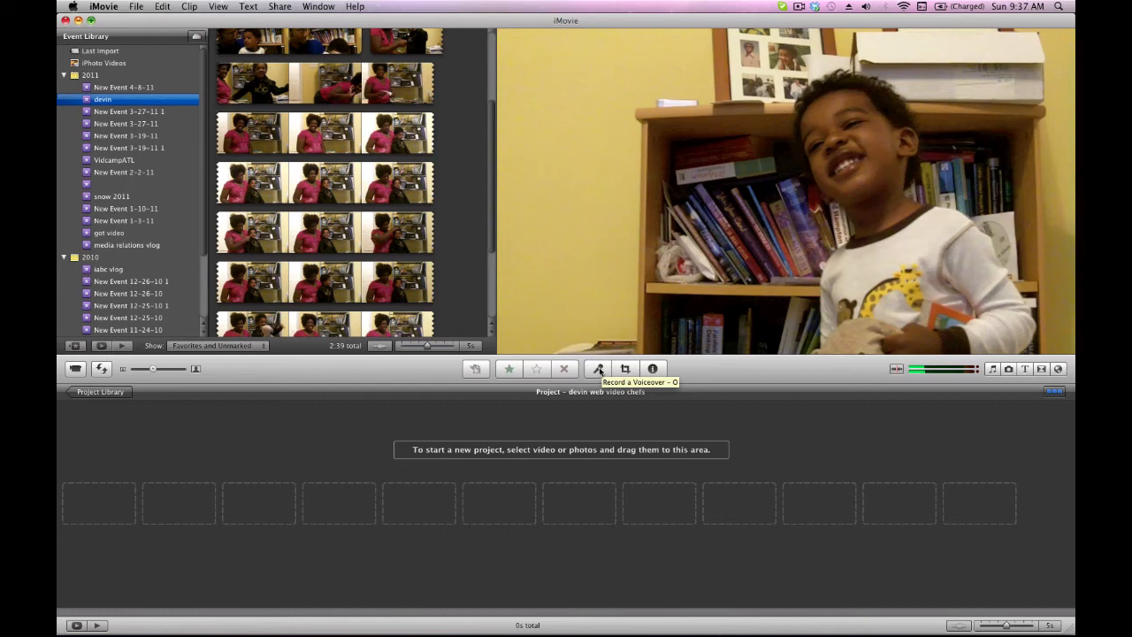
pyautogui.moveTo(599, 372)
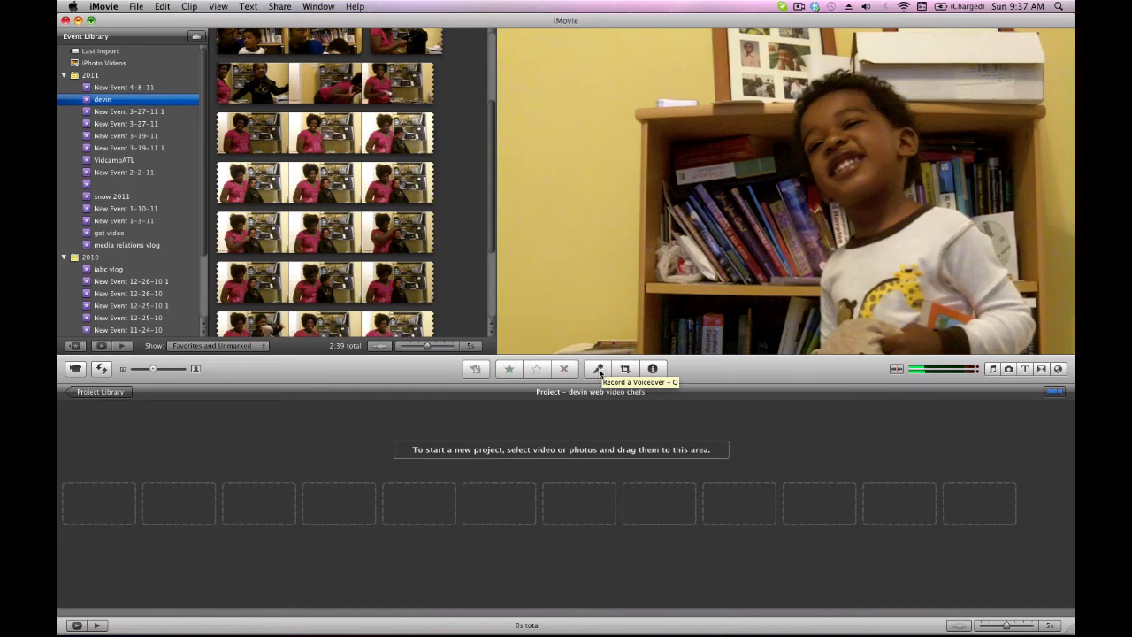
pyautogui.moveTo(625, 369)
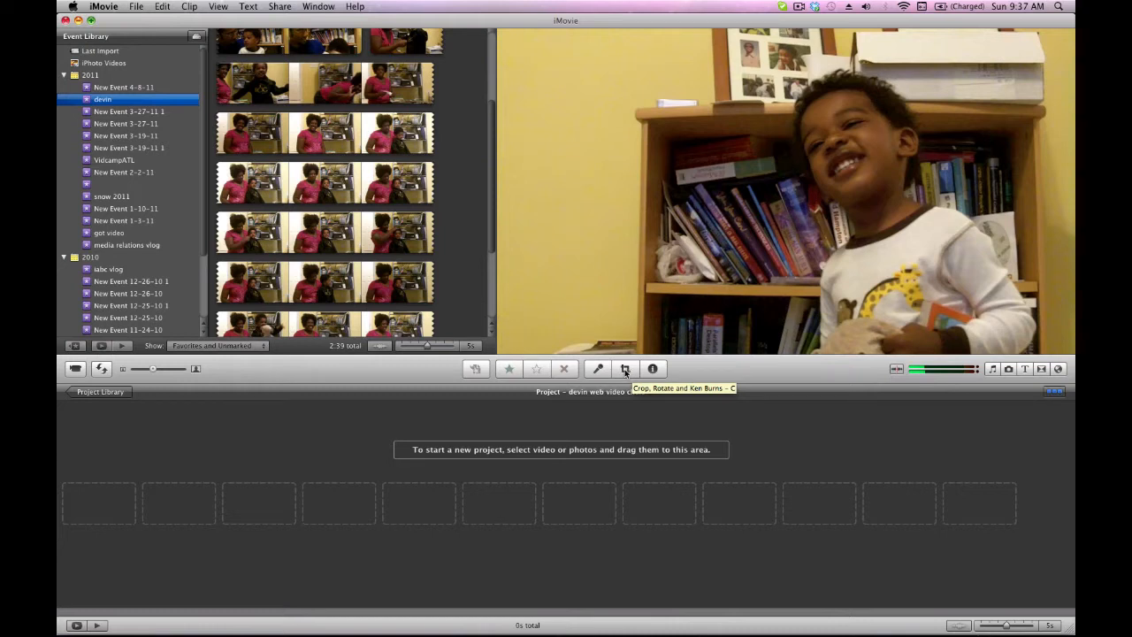
pyautogui.moveTo(993, 369)
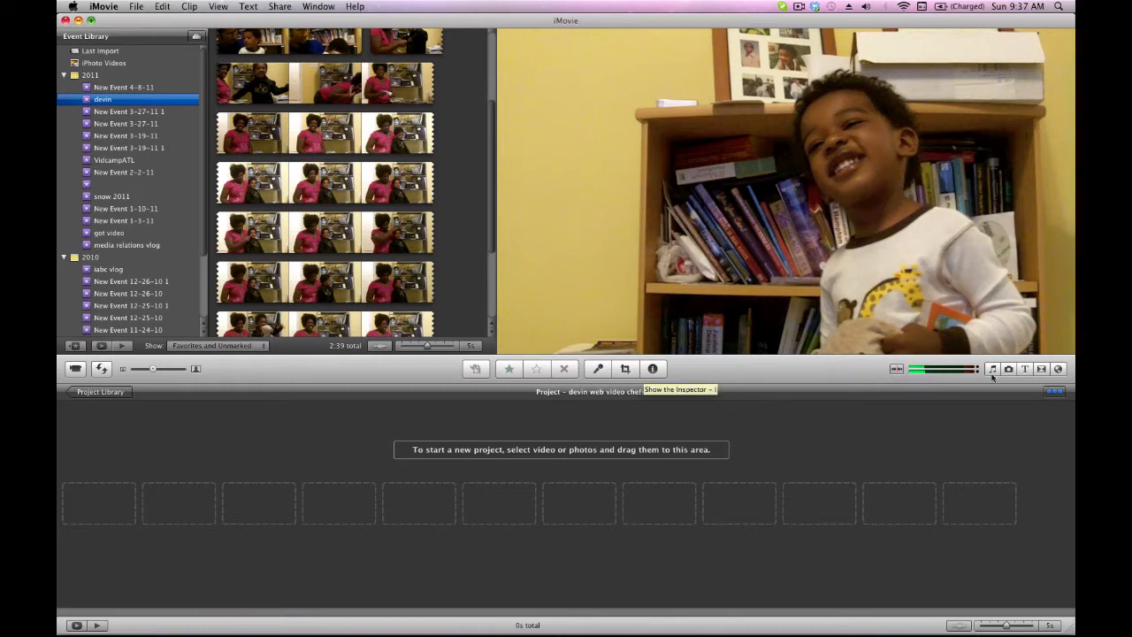
# Tour the Music, Photos, Titles, Transitions and Maps browsers, ending back on Music and Sound Effects.
pyautogui.click(994, 369)
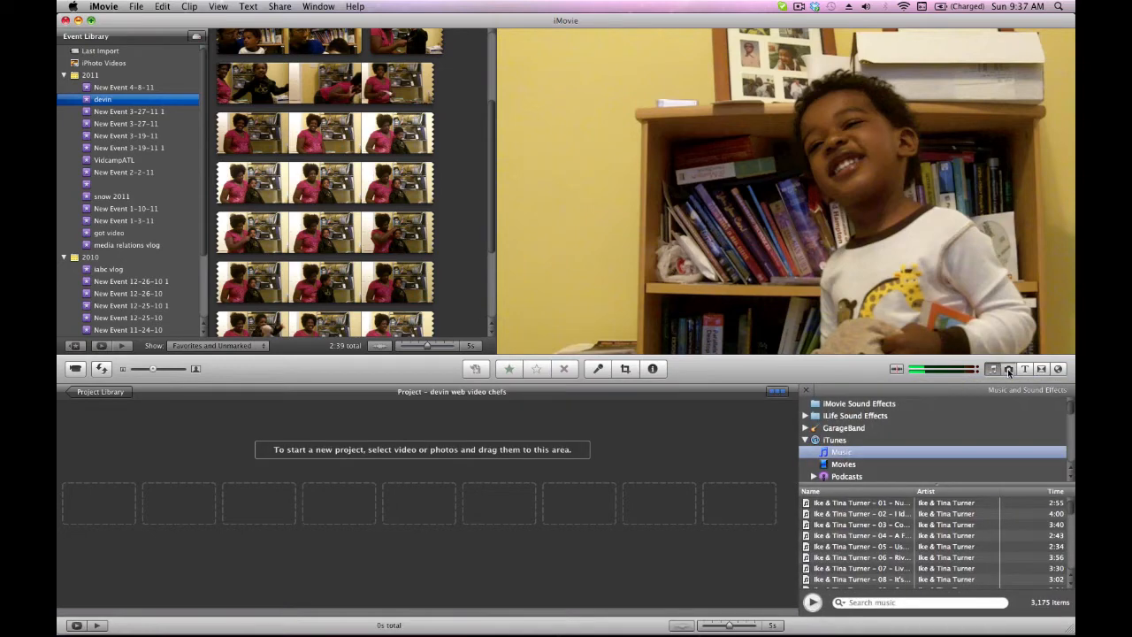
pyautogui.click(1008, 369)
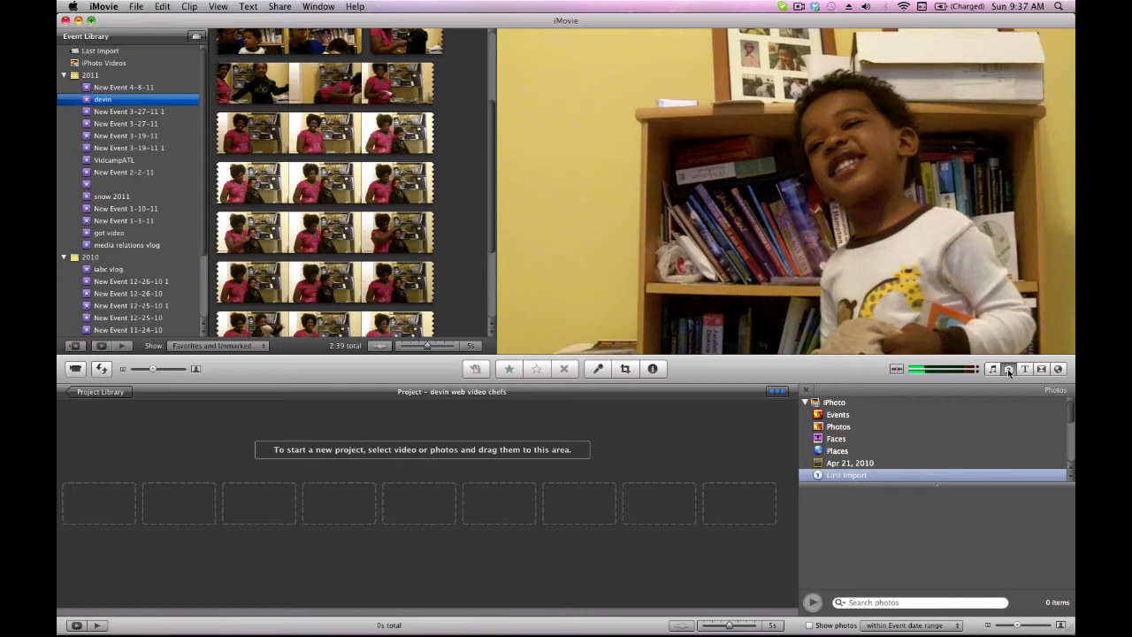
pyautogui.moveTo(1022, 375)
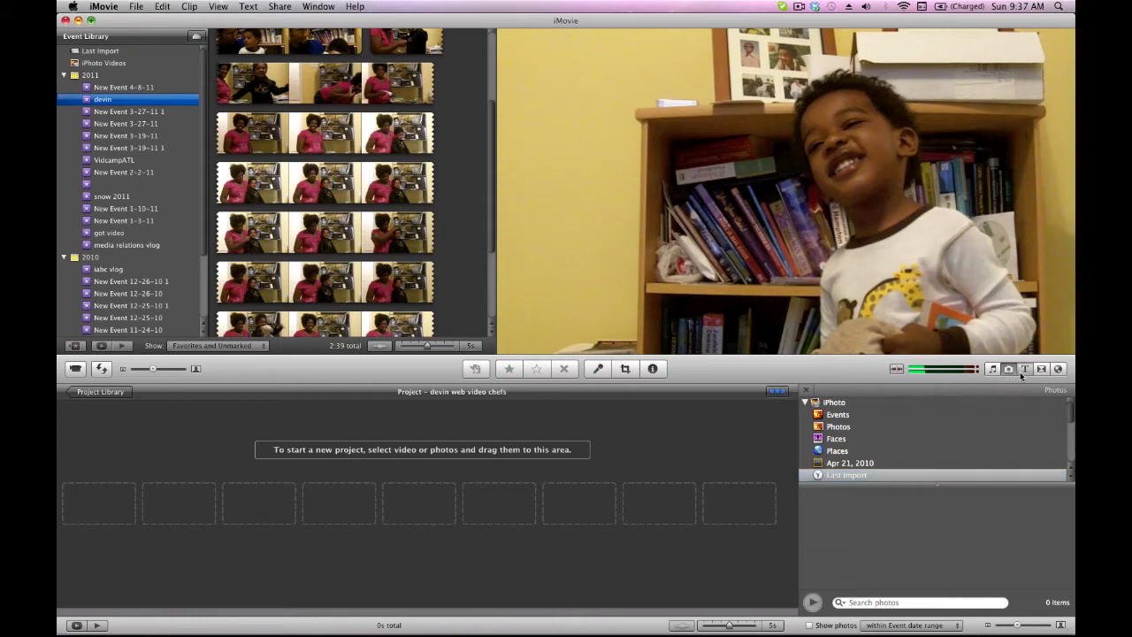
pyautogui.click(1025, 368)
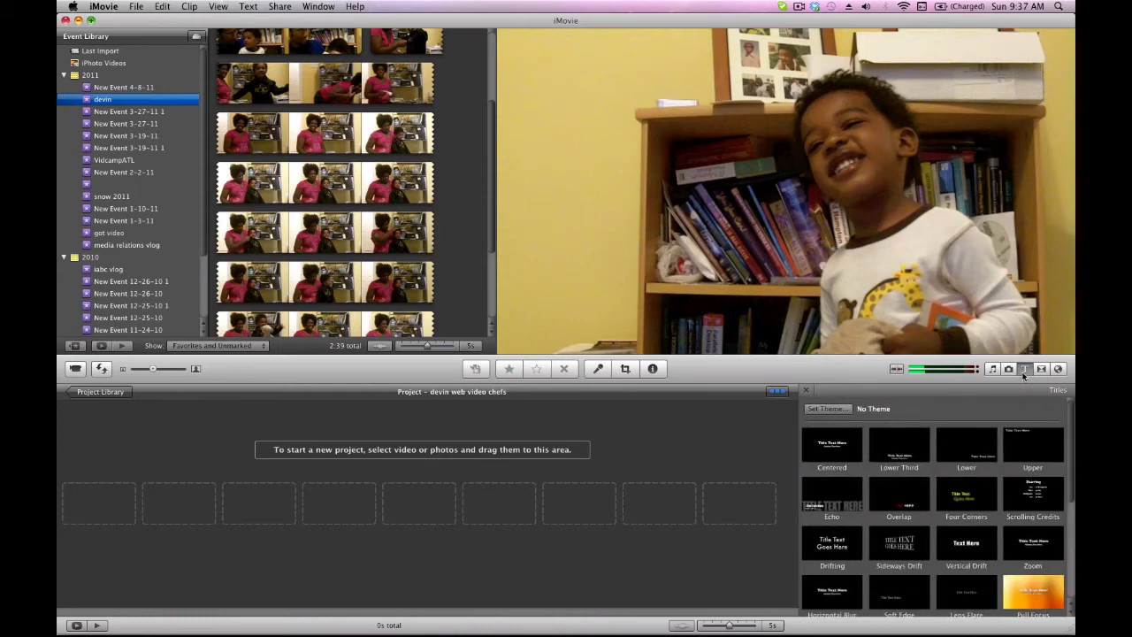
pyautogui.click(1042, 369)
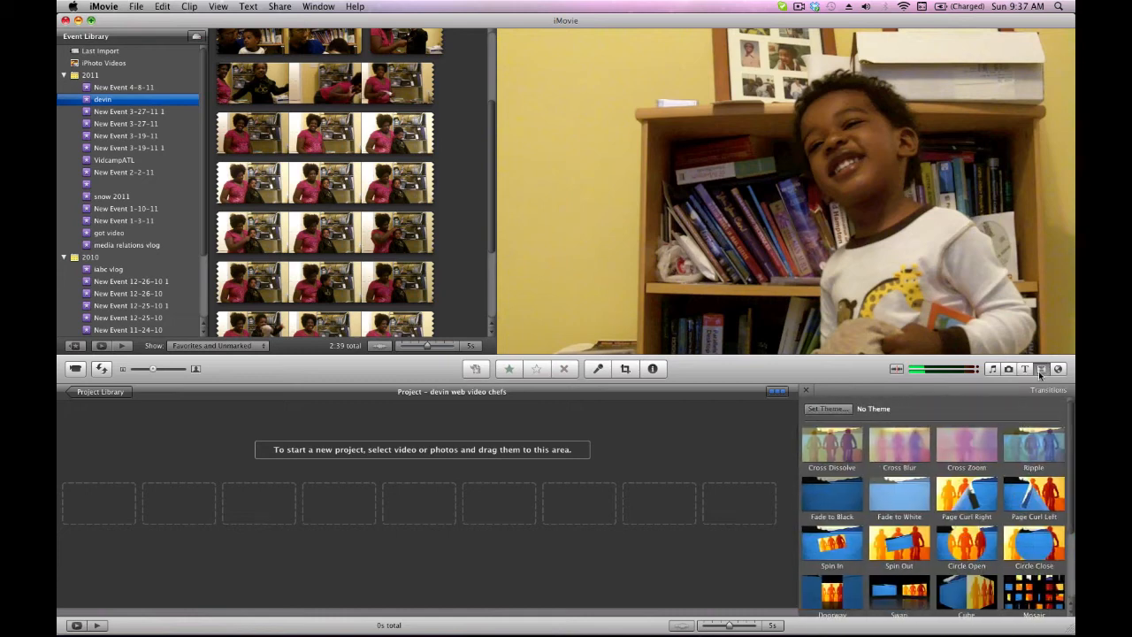
pyautogui.click(1059, 369)
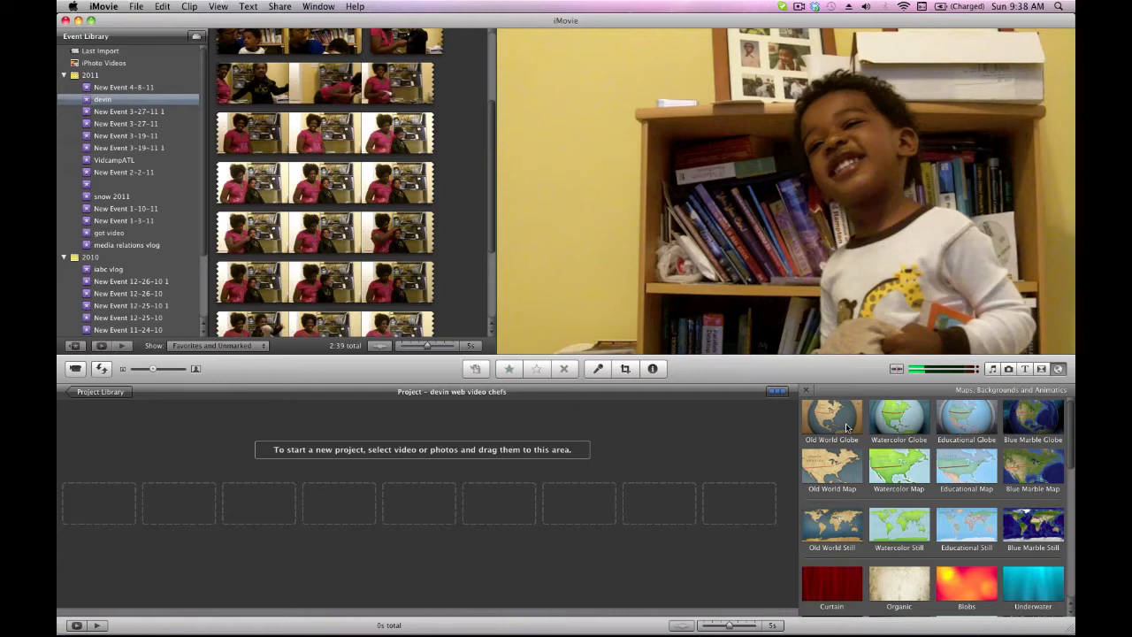
pyautogui.moveTo(1062, 434)
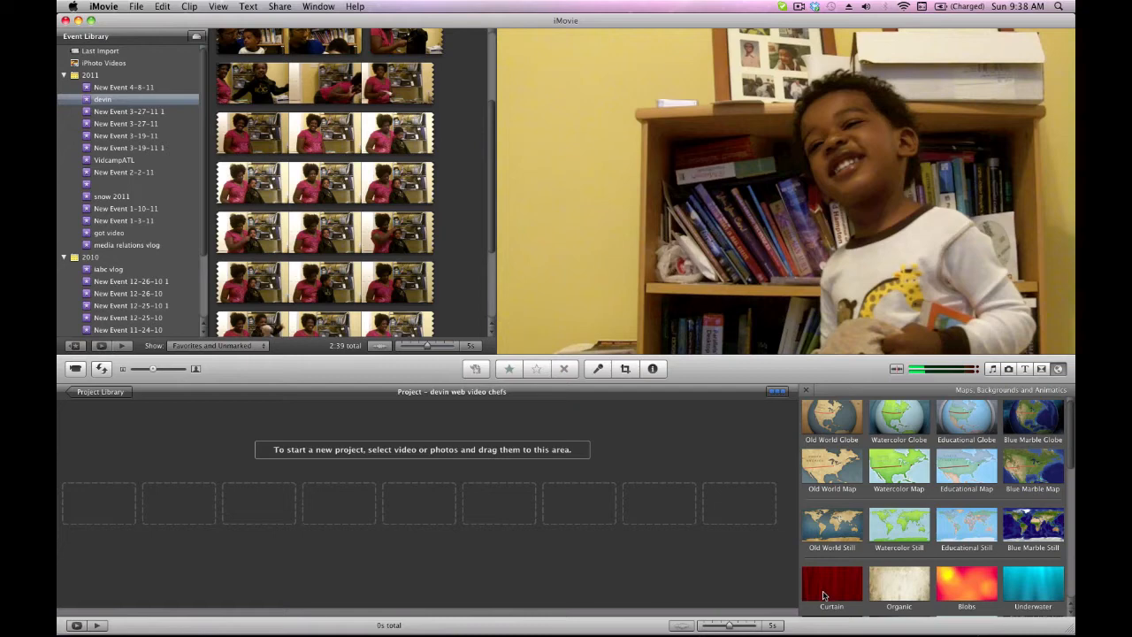
pyautogui.moveTo(966, 408)
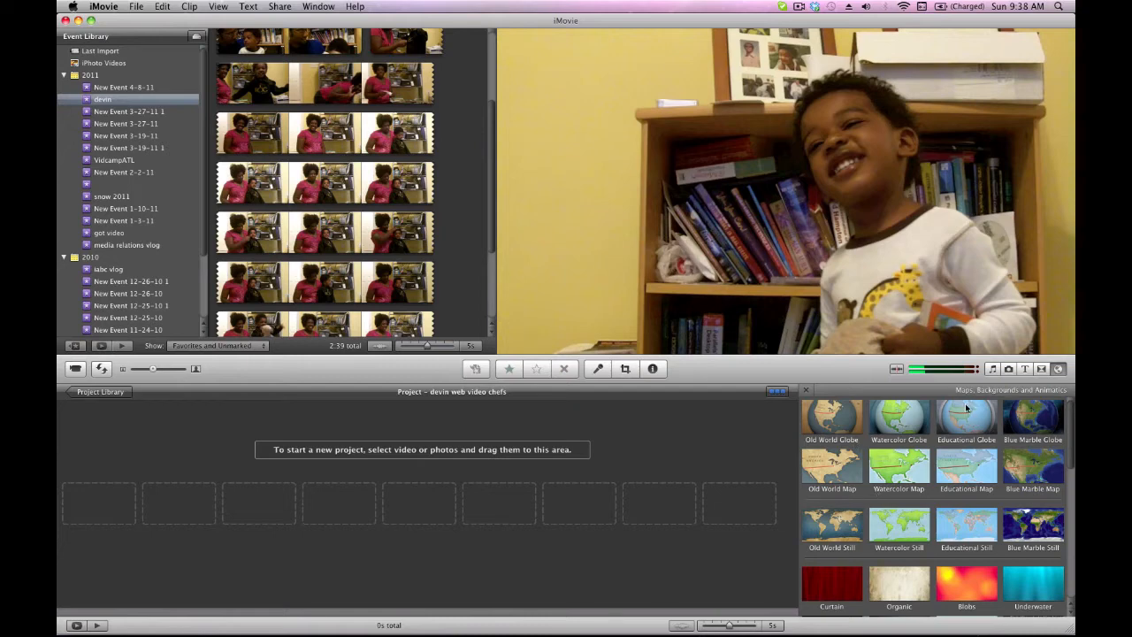
pyautogui.moveTo(1008, 370)
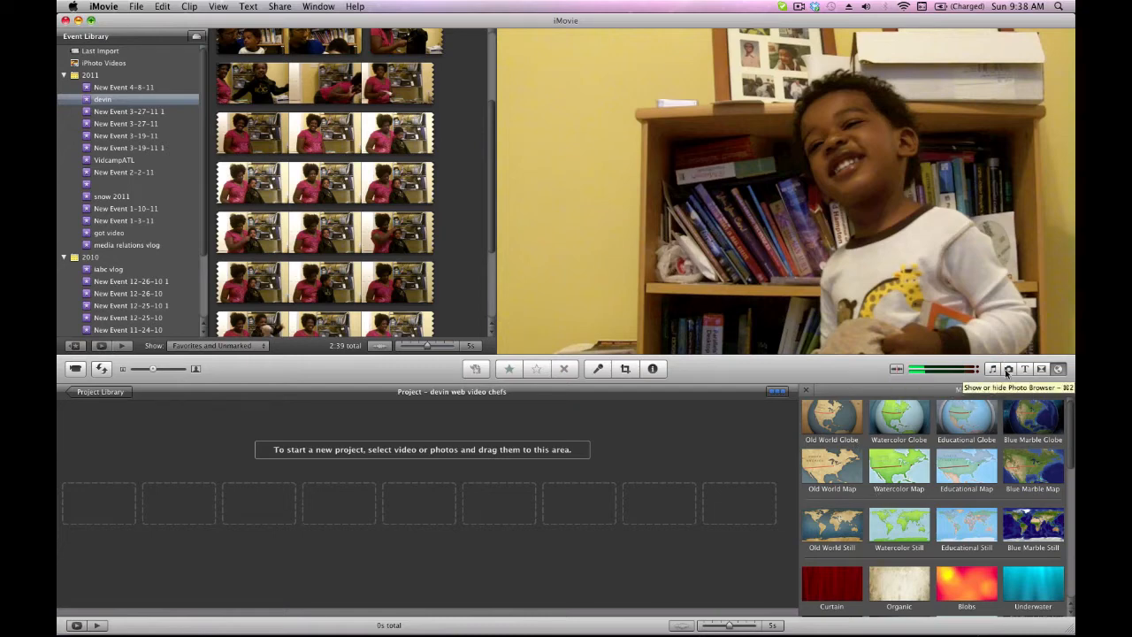
pyautogui.click(991, 369)
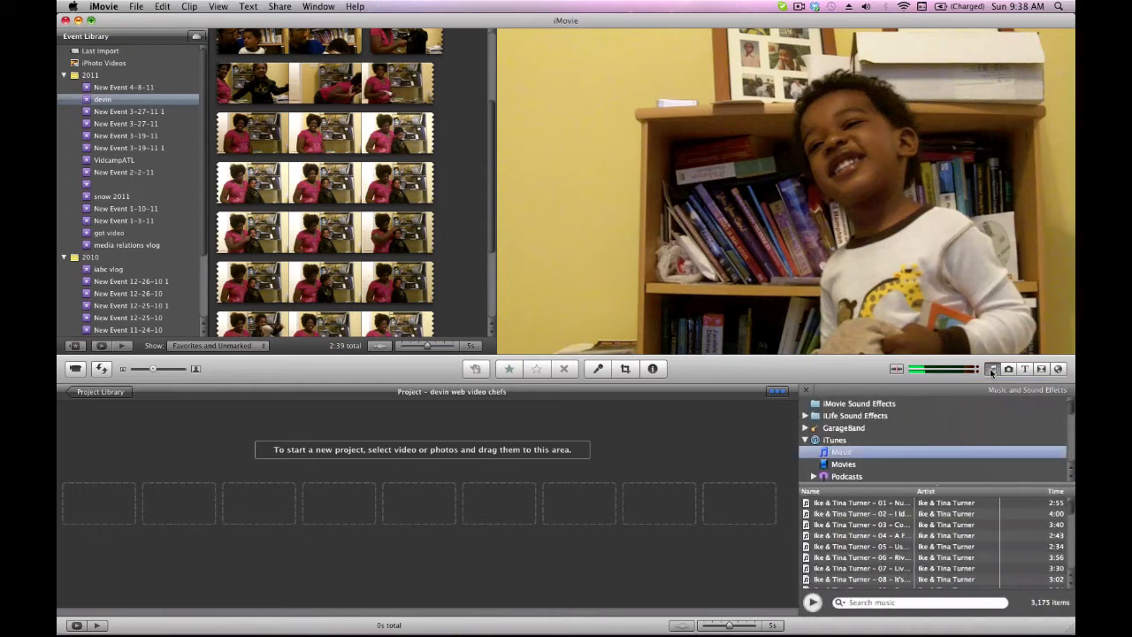
pyautogui.moveTo(1024, 369)
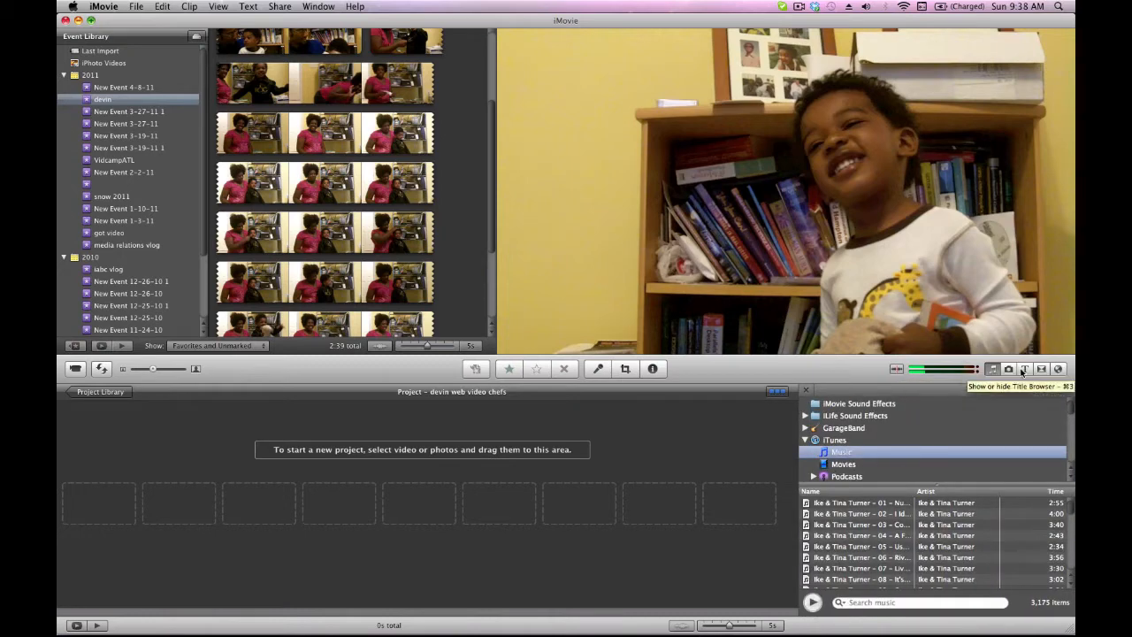
pyautogui.click(1024, 369)
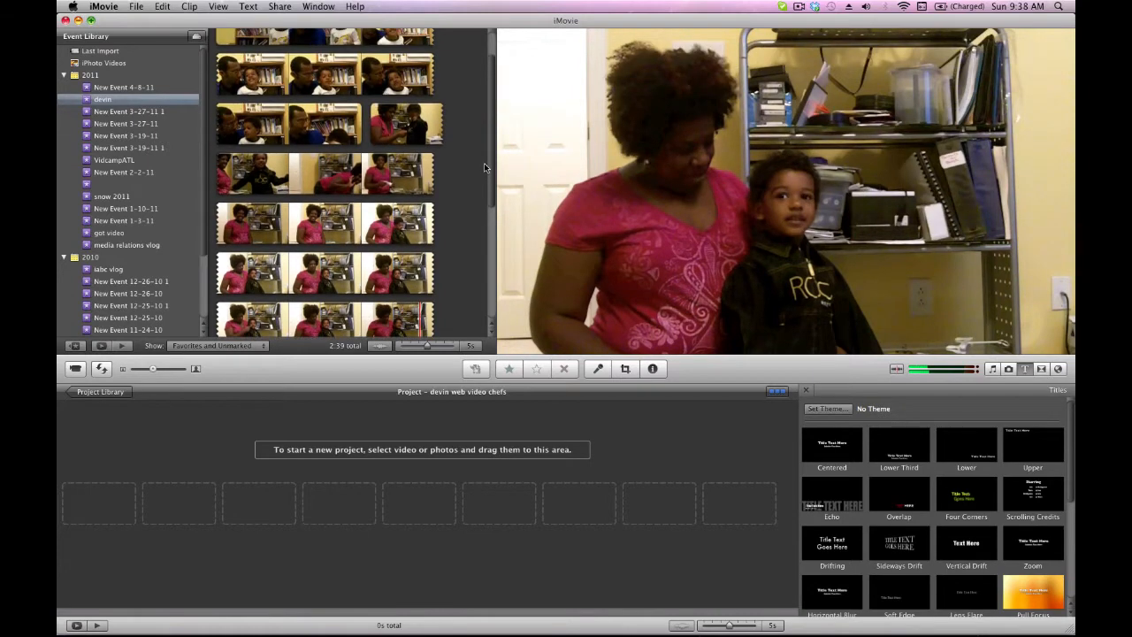
pyautogui.scroll(3)
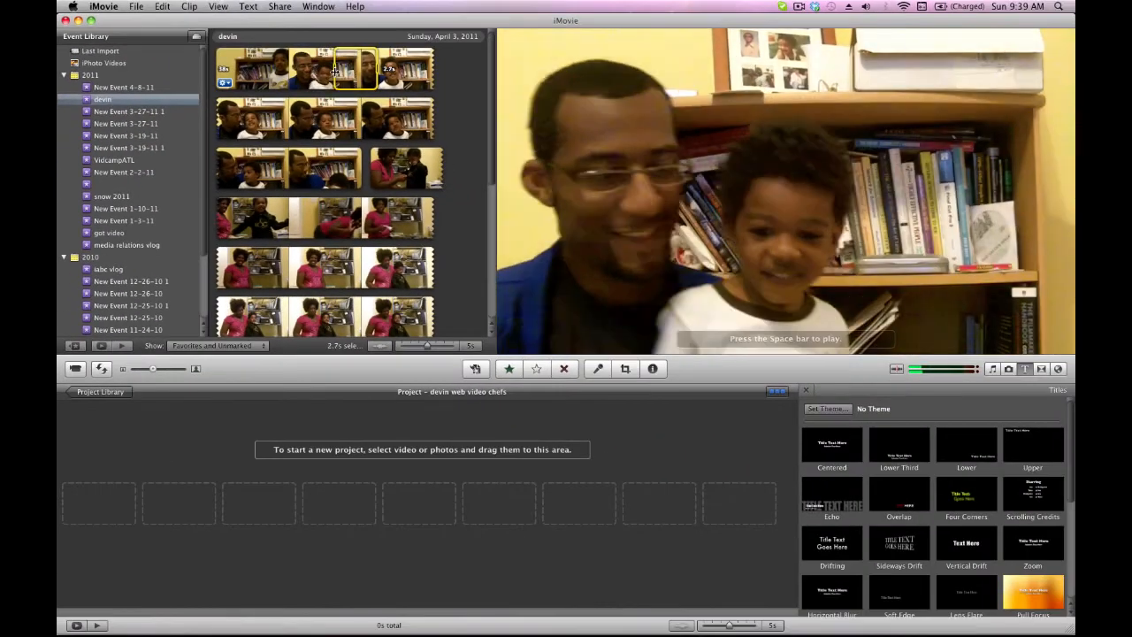
pyautogui.moveTo(367, 69)
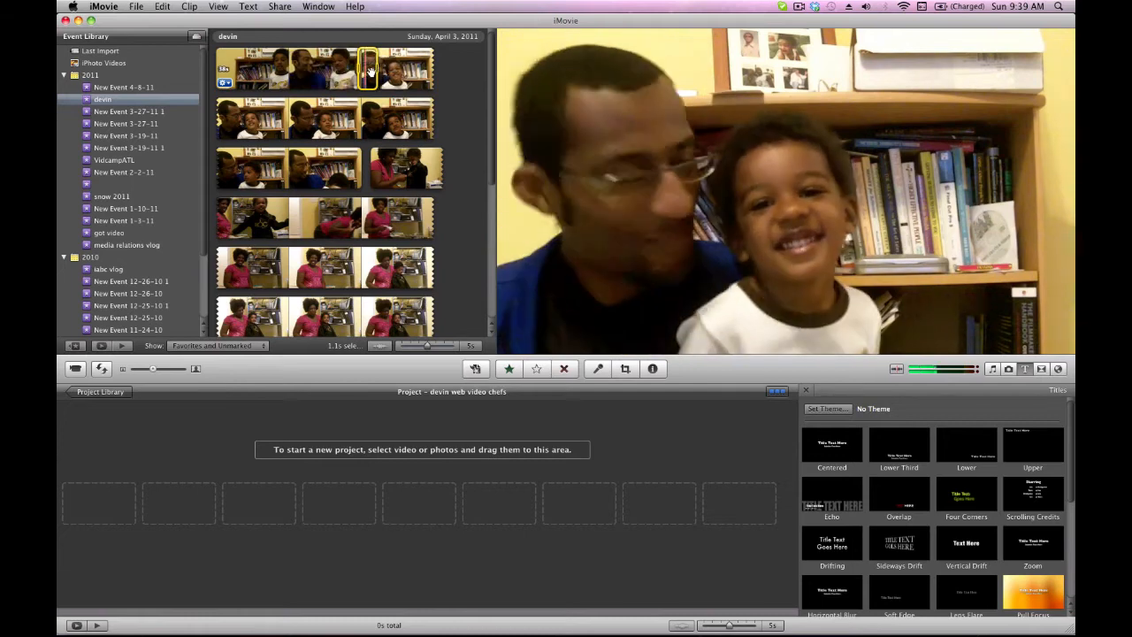
pyautogui.moveTo(389, 69)
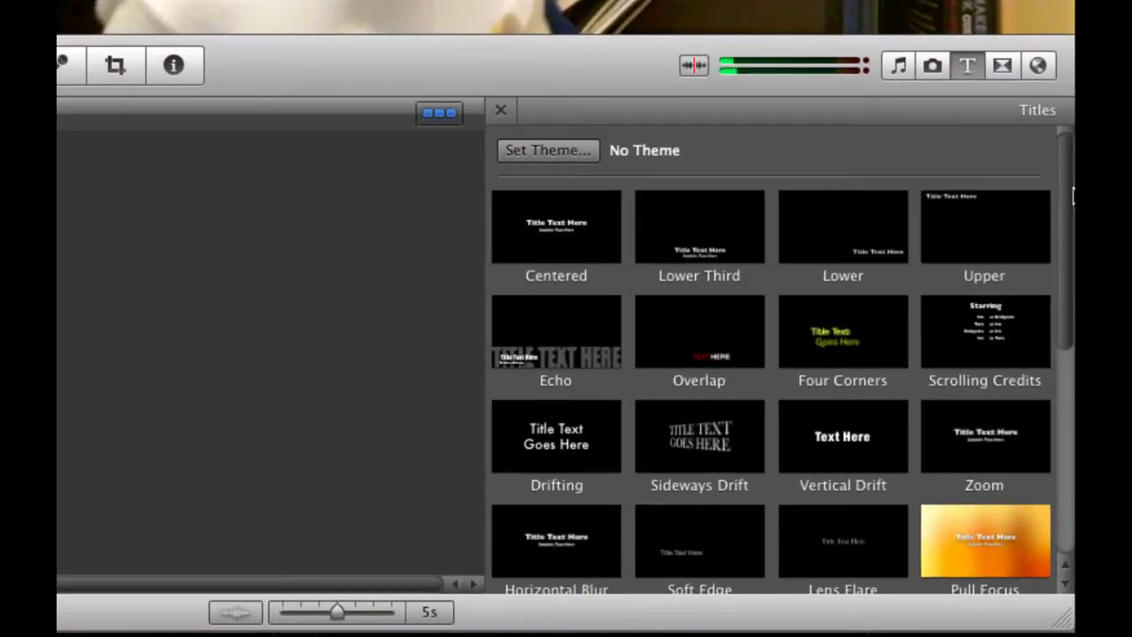
# Scroll through the title styles and drag a title to the project's start to open Choose Background.
pyautogui.scroll(-3)
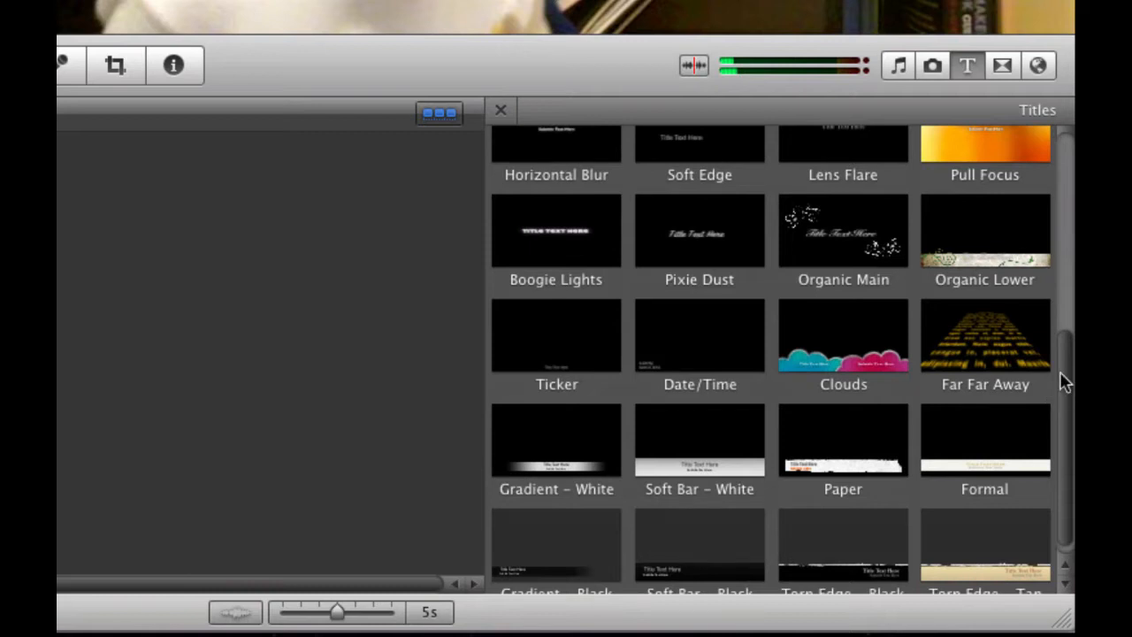
pyautogui.scroll(3)
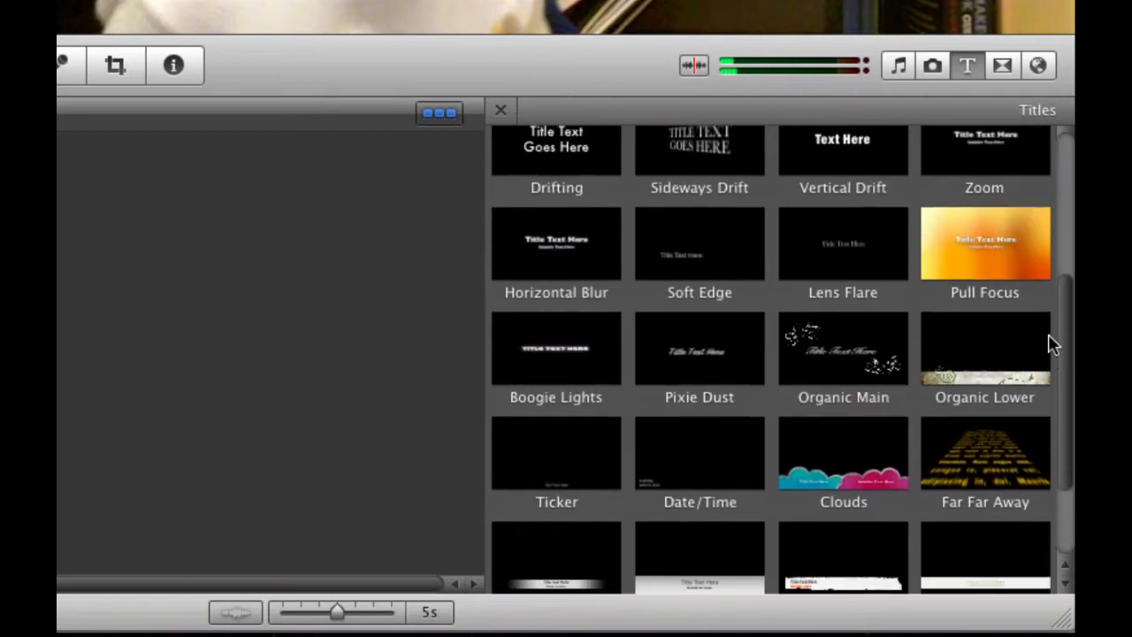
pyautogui.moveTo(1003, 261)
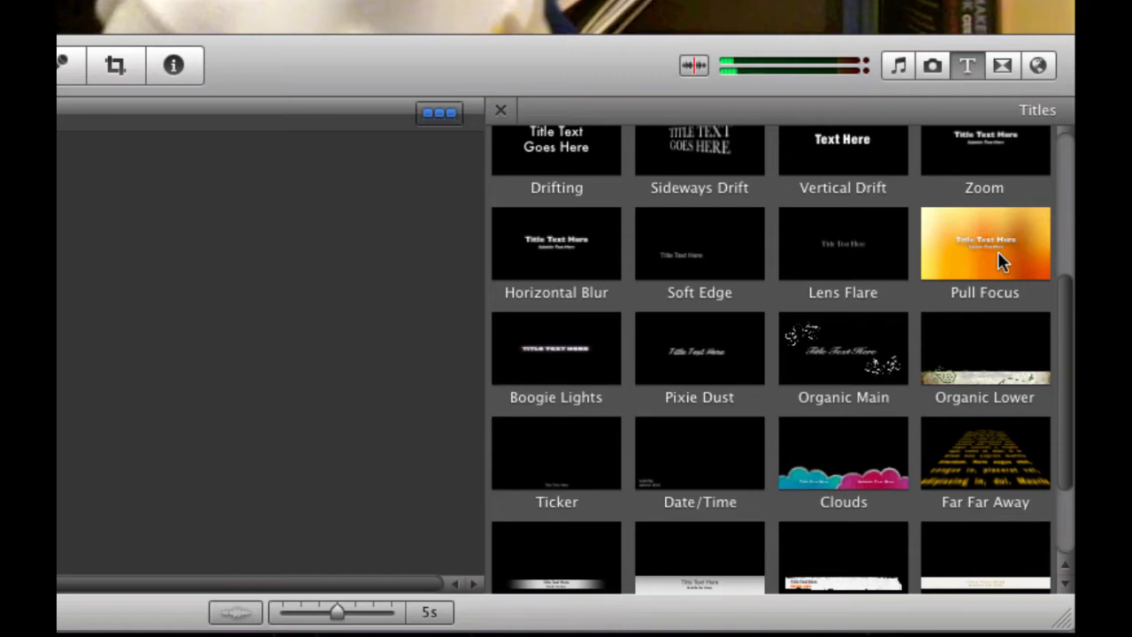
pyautogui.moveTo(984, 243); pyautogui.dragTo(493, 272)
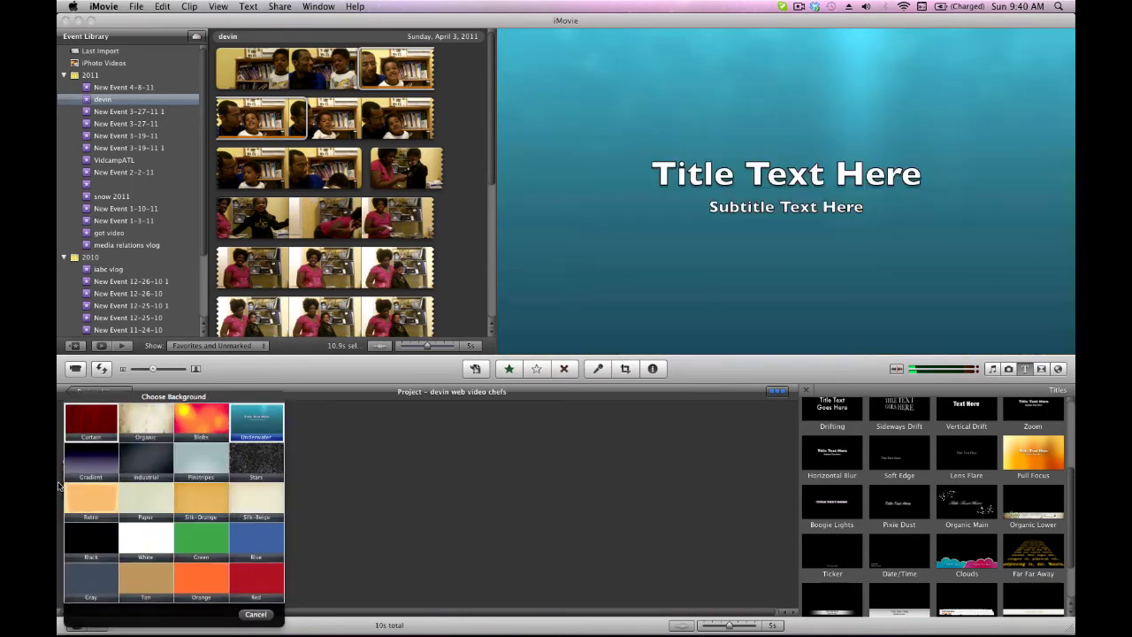
# Give the opening title the orange-red Blobs background, 'Devin's Interview' and subtitle 'With Daddy'.
pyautogui.click(200, 422)
pyautogui.write('Devin')
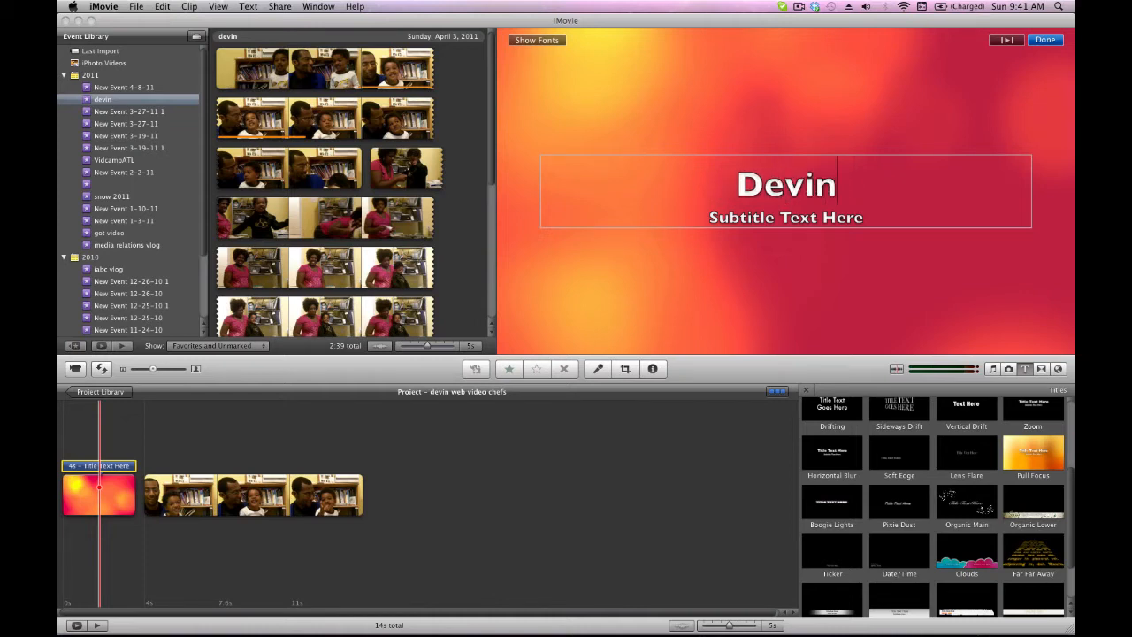
pyautogui.write(';')
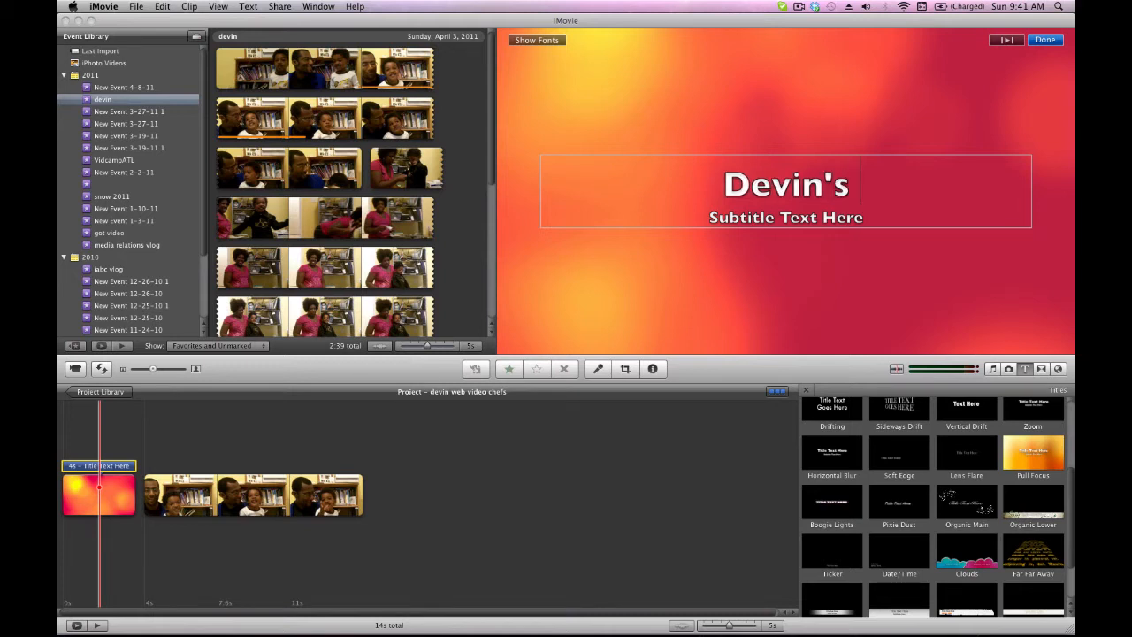
pyautogui.write('Ingt')
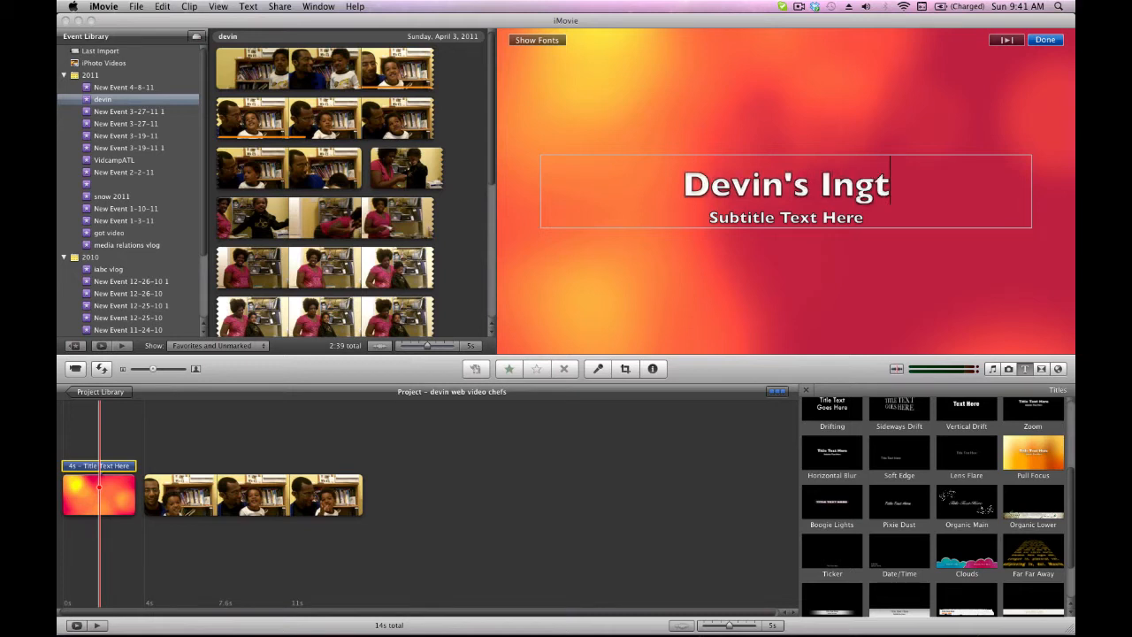
pyautogui.press('backspace')
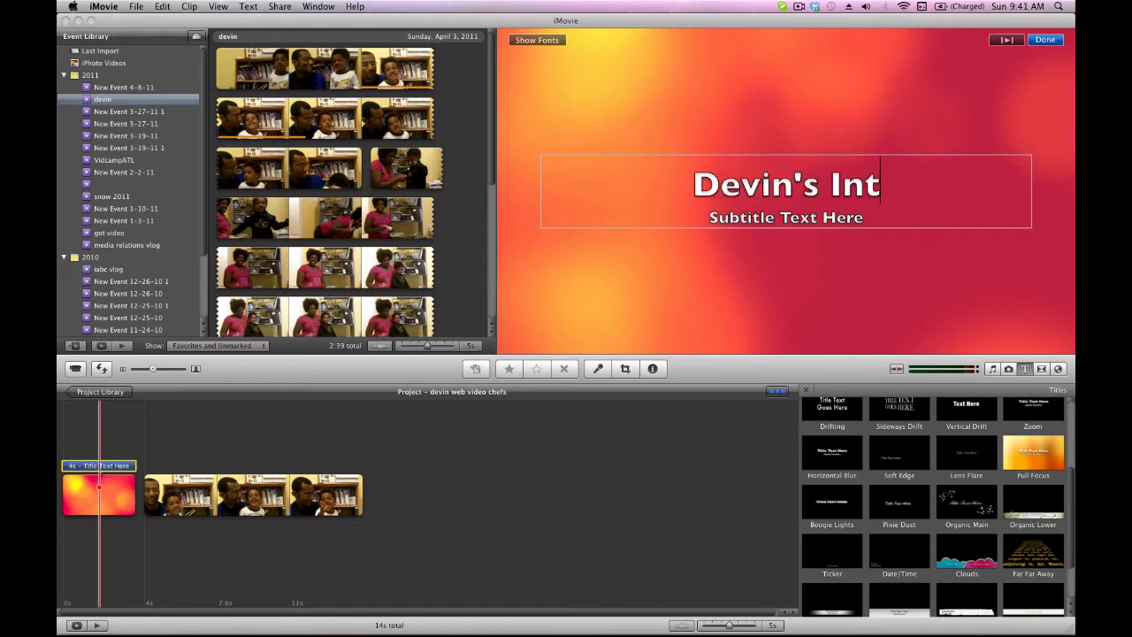
pyautogui.write('erview')
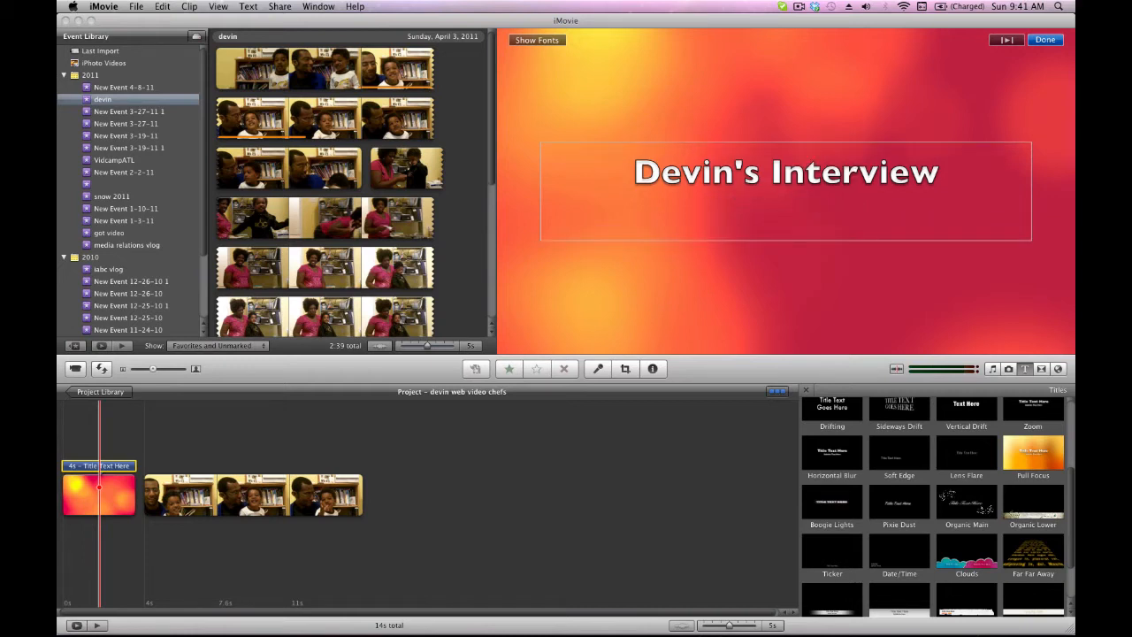
pyautogui.write('Wi')
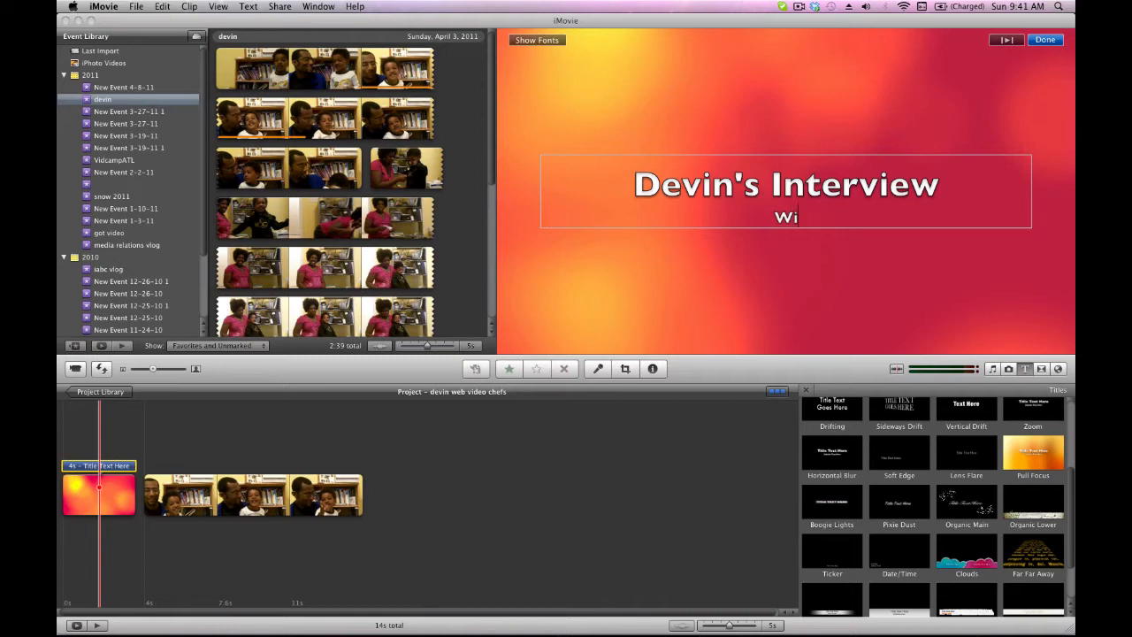
pyautogui.write('th Da')
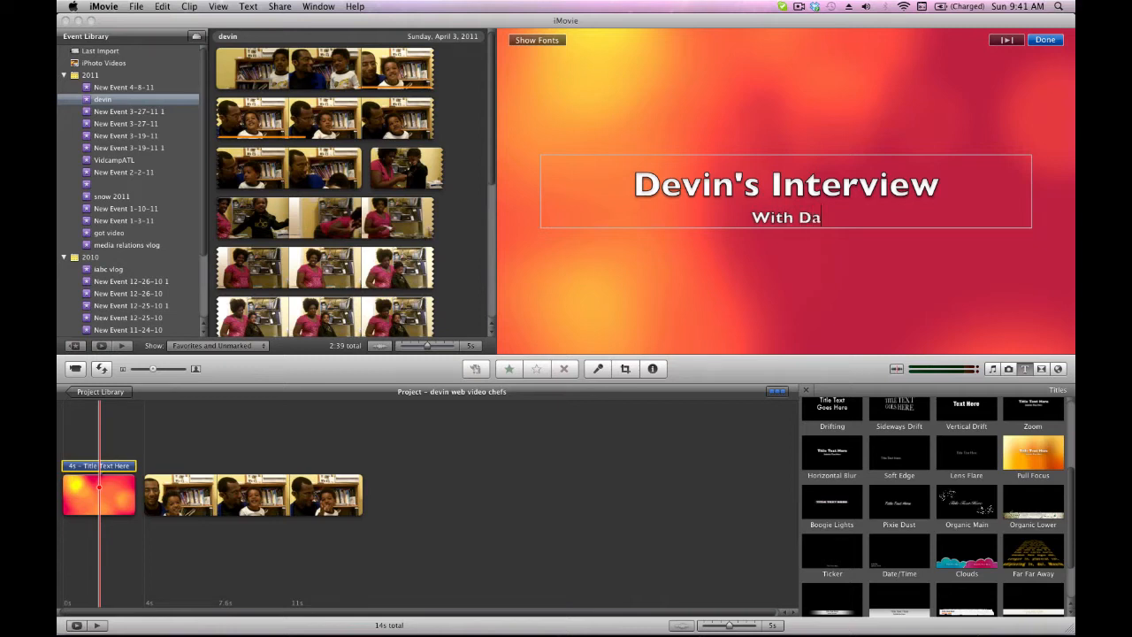
pyautogui.write('ddy')
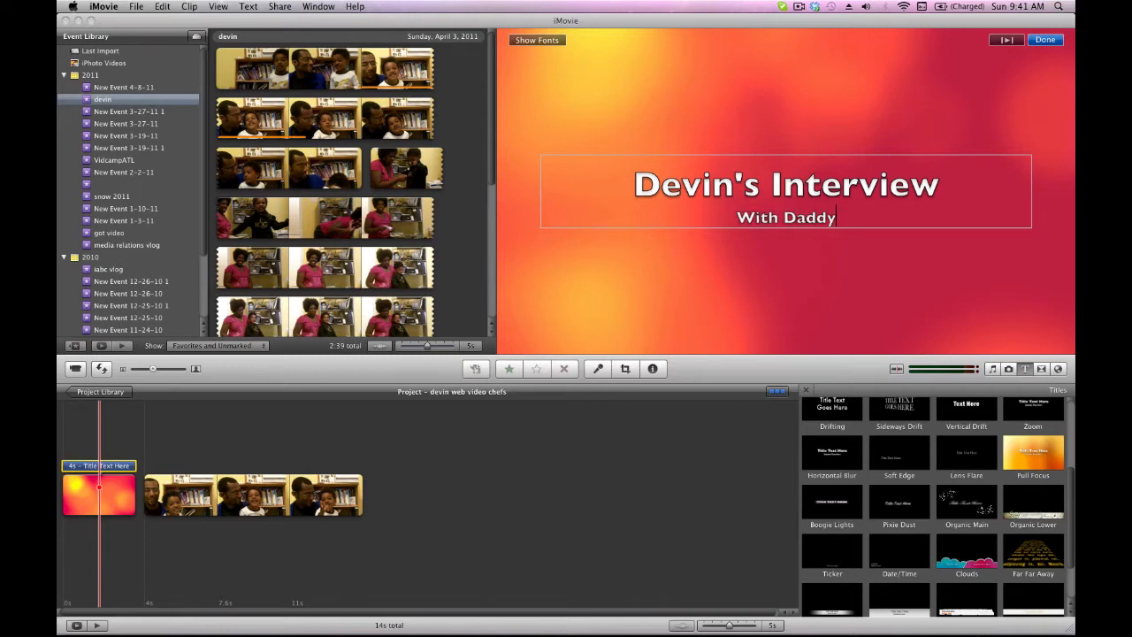
pyautogui.click(1044, 39)
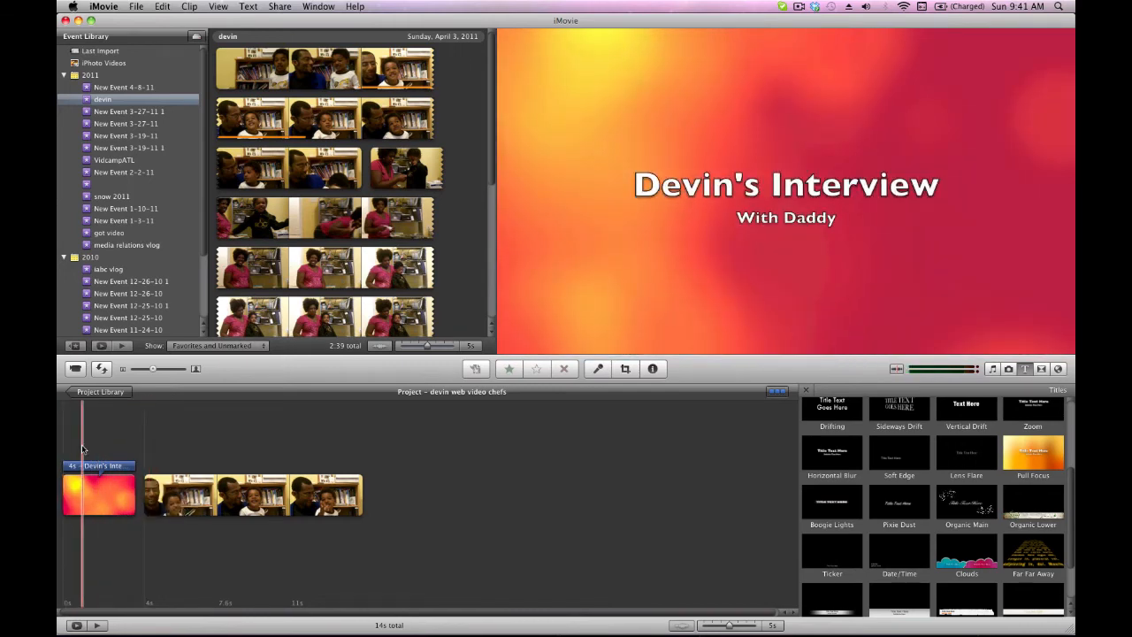
pyautogui.moveTo(89, 335)
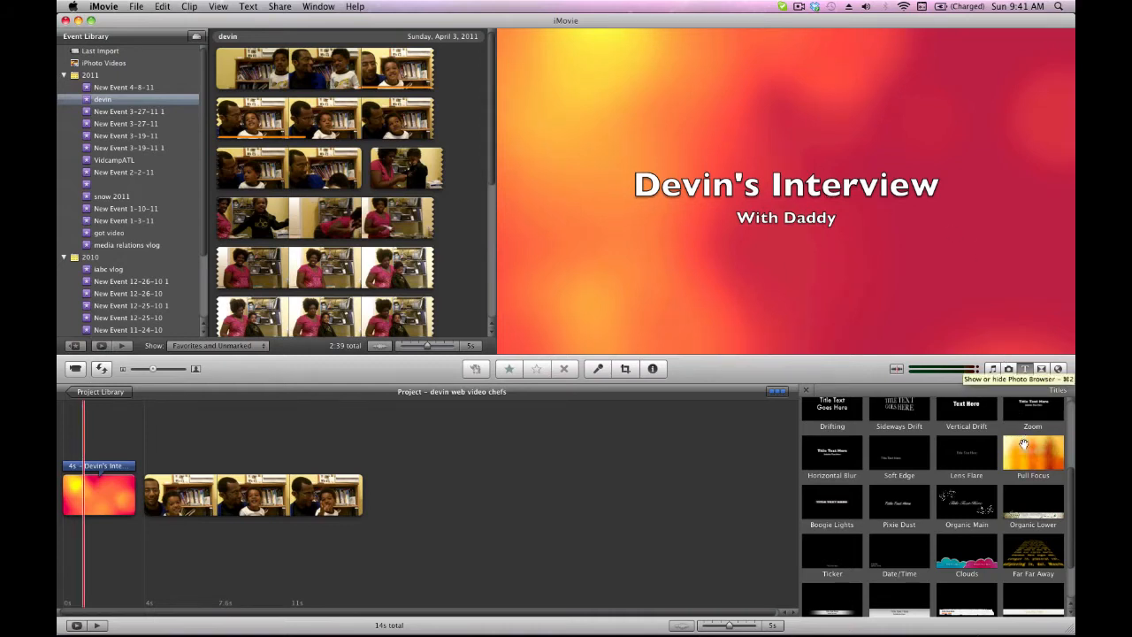
pyautogui.moveTo(1070, 482)
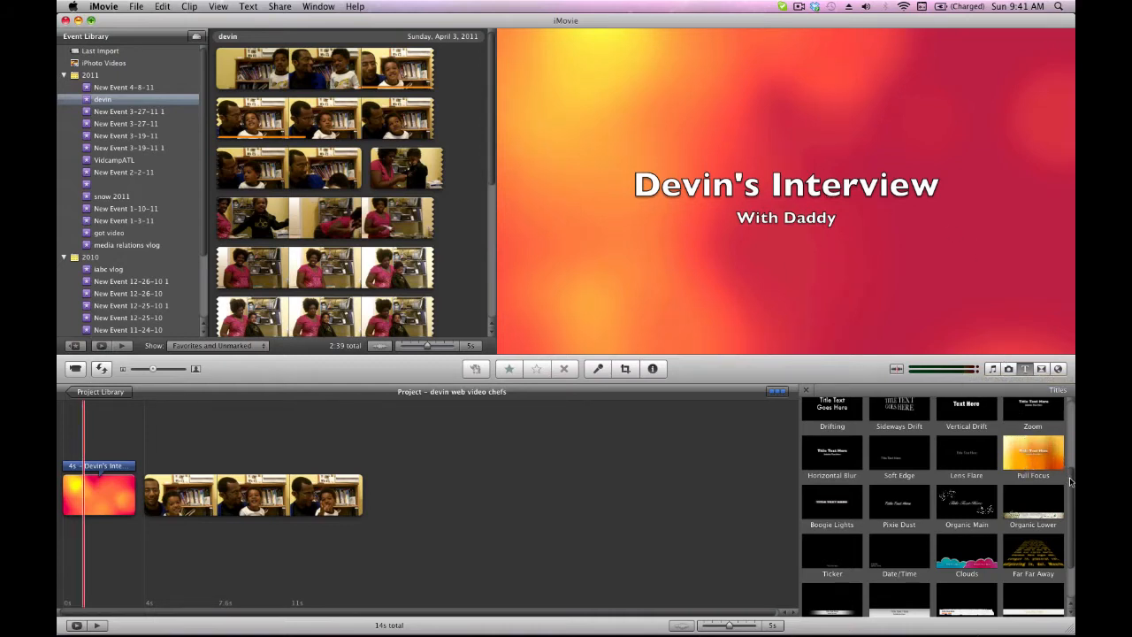
pyautogui.scroll(-3)
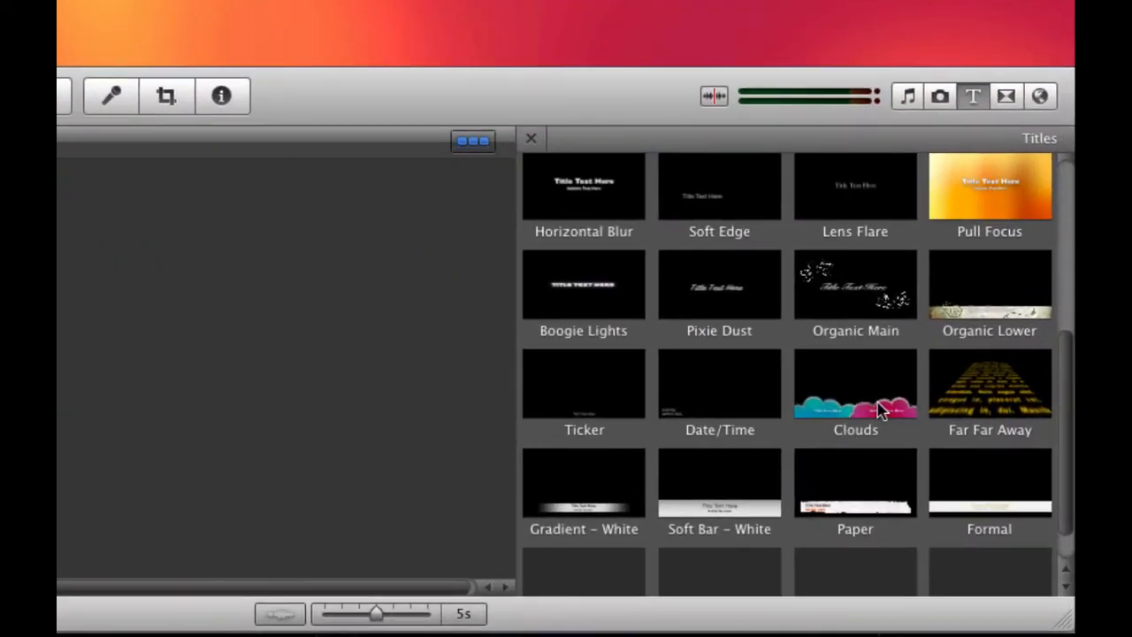
pyautogui.scroll(3)
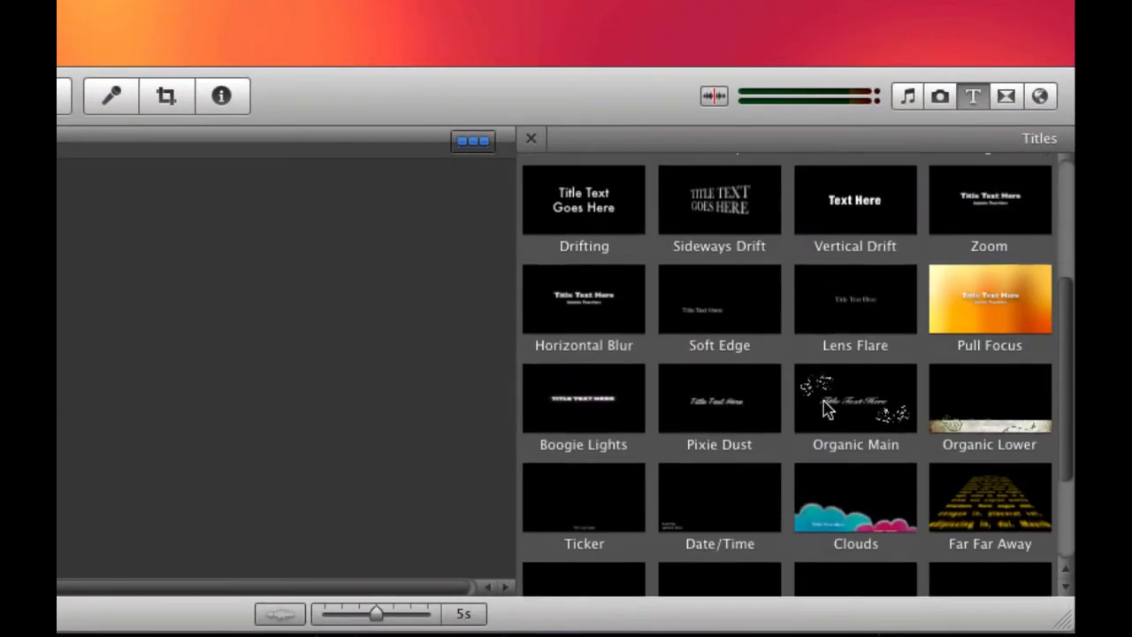
pyautogui.scroll(3)
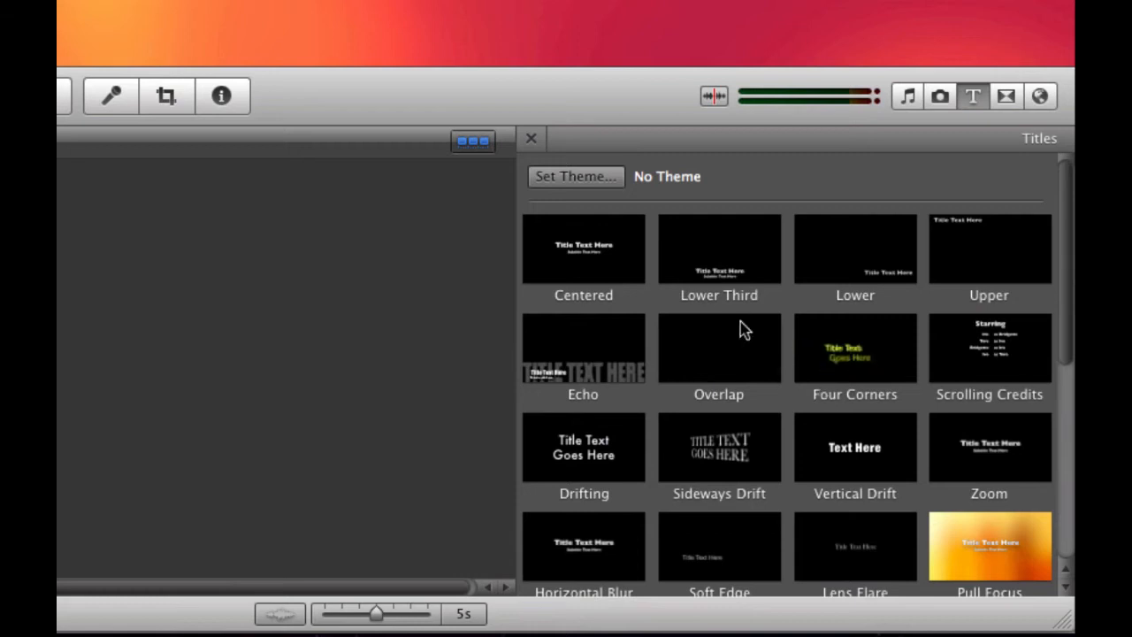
pyautogui.moveTo(896, 283)
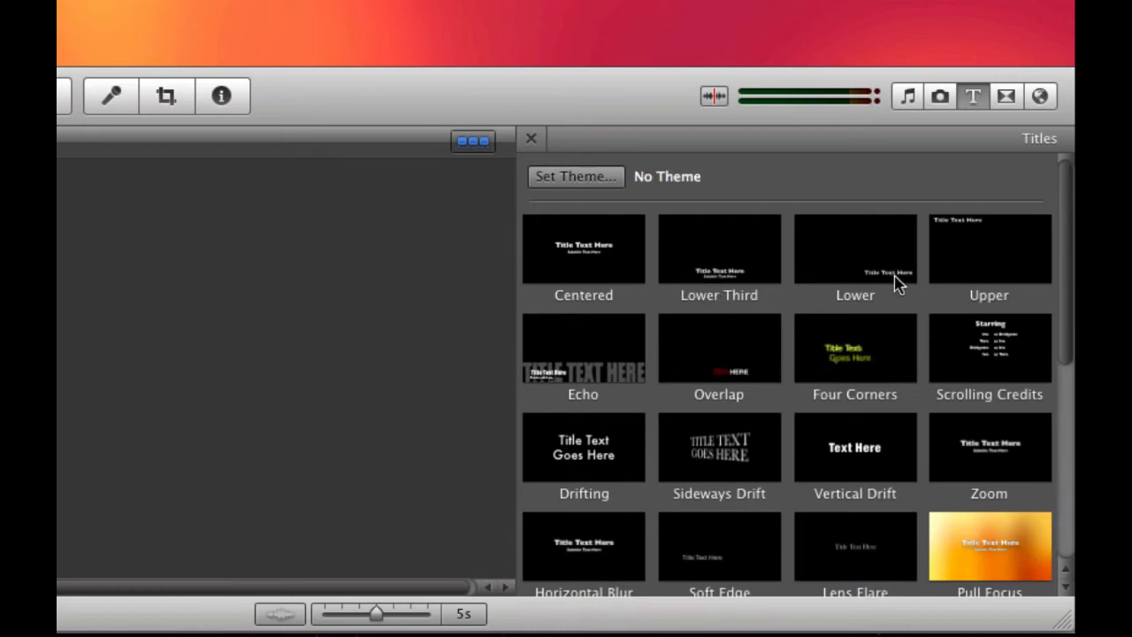
pyautogui.scroll(-3)
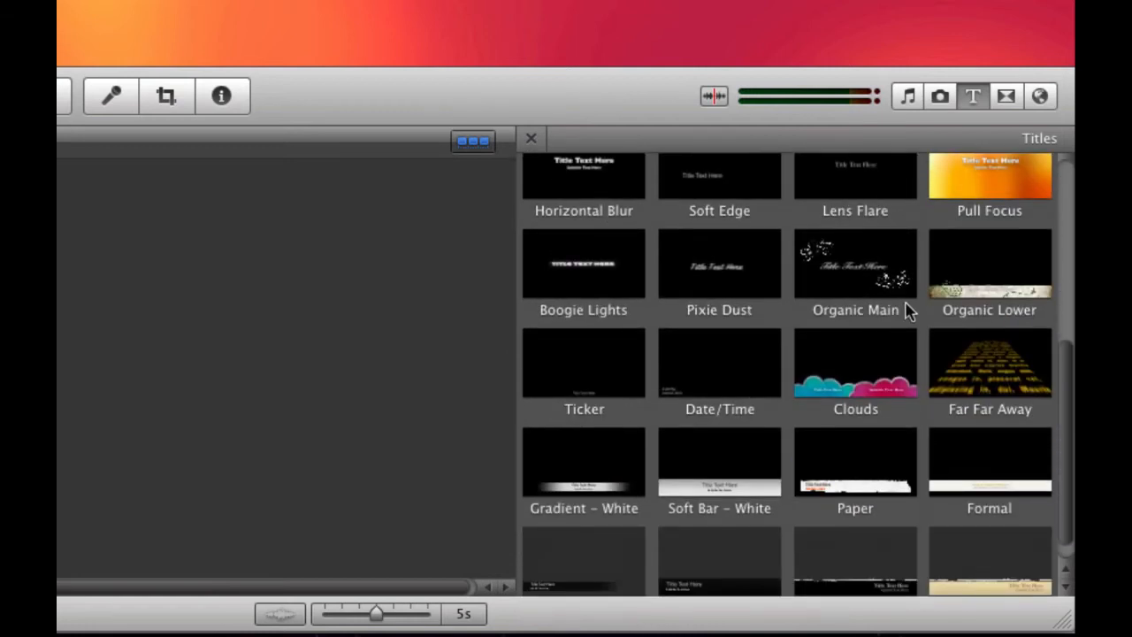
pyautogui.moveTo(1039, 500)
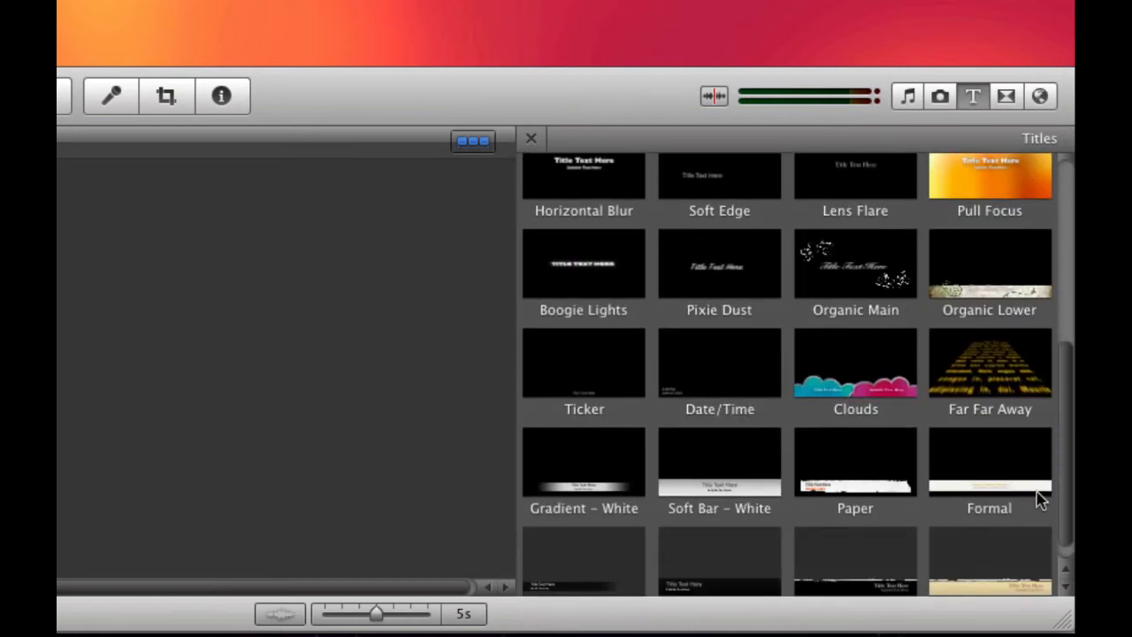
pyautogui.scroll(-3)
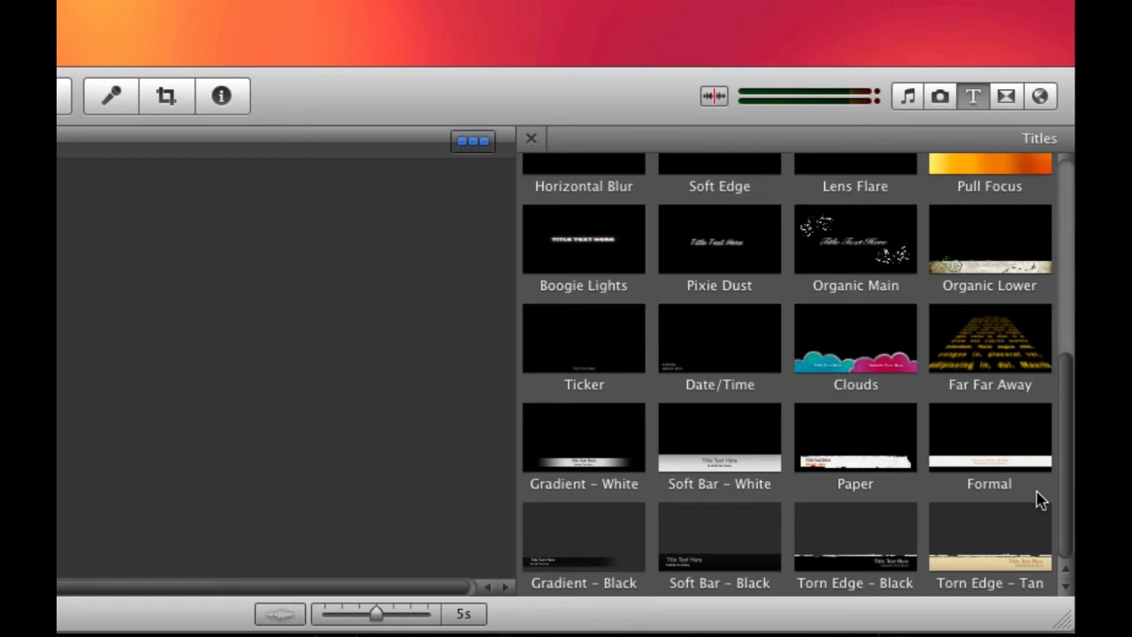
pyautogui.moveTo(746, 542)
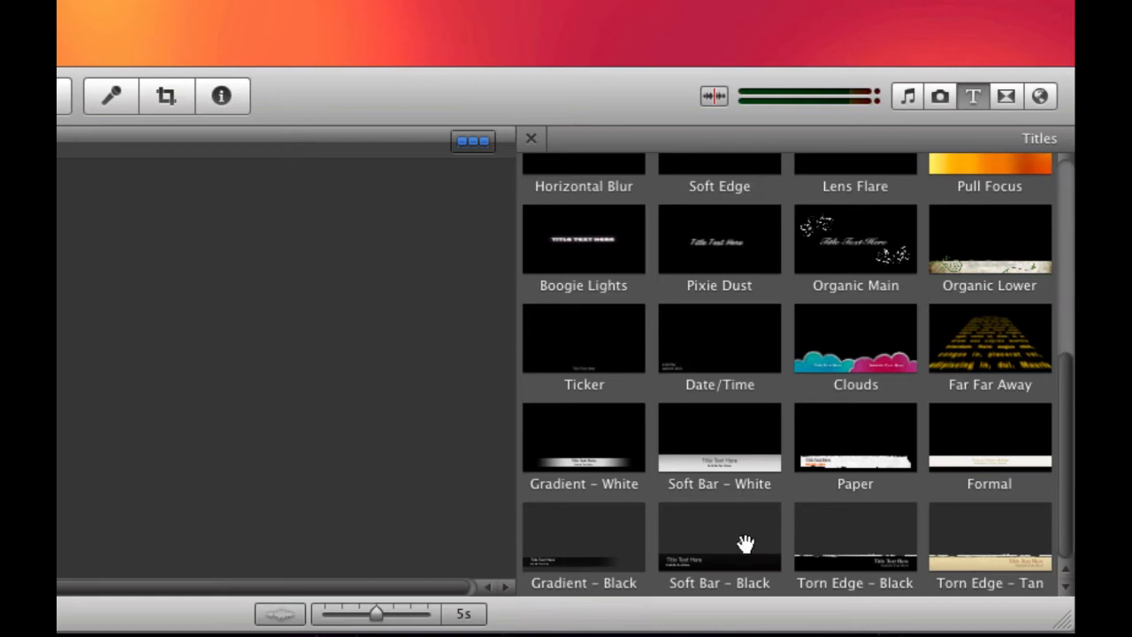
pyautogui.moveTo(564, 571)
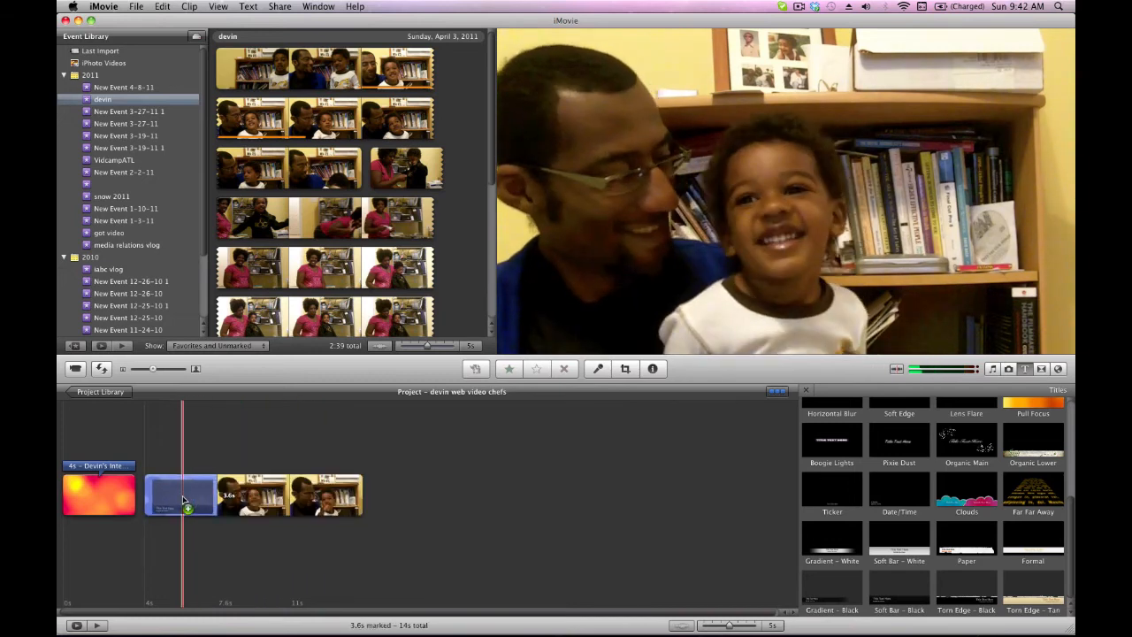
# Replace the lower-third title's placeholder text with 'Devin Alexander'.
pyautogui.click(181, 494)
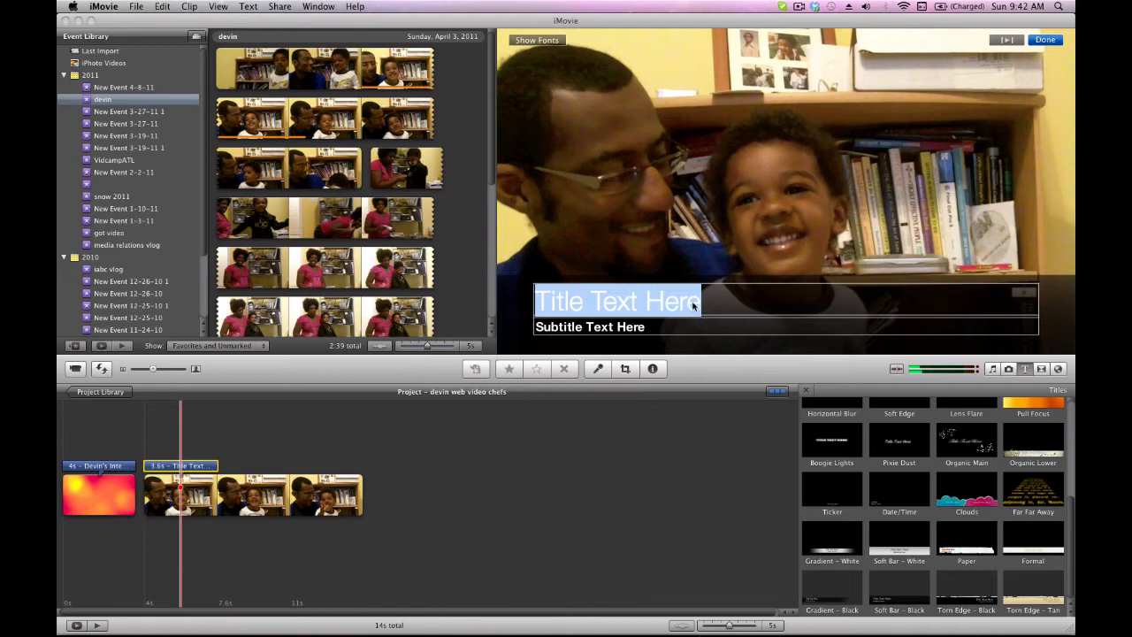
pyautogui.press('backspace')
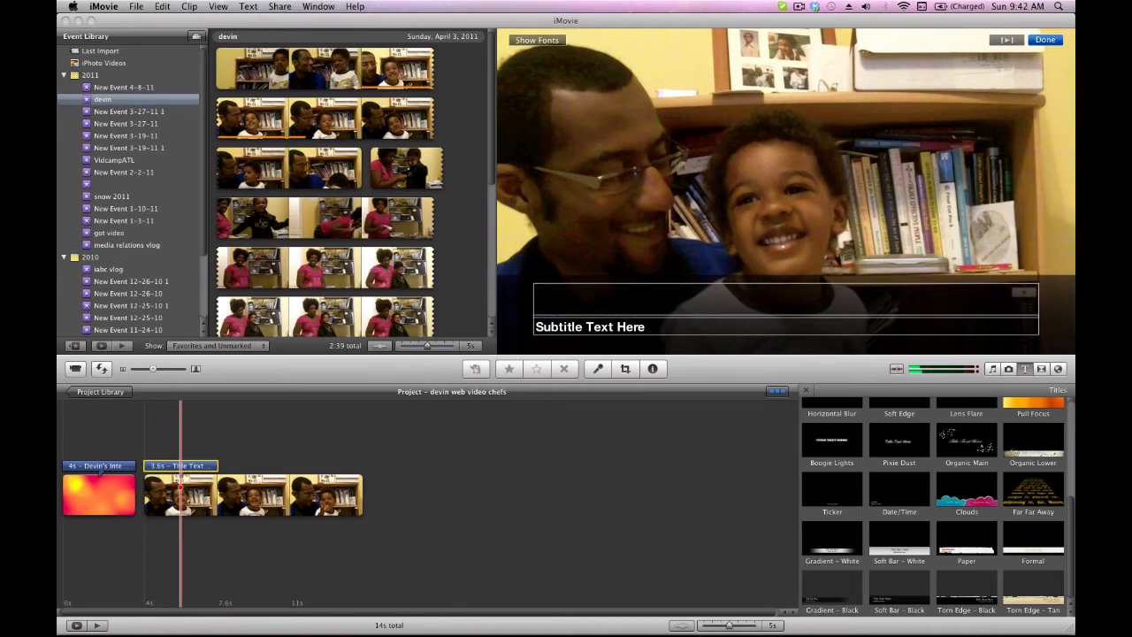
pyautogui.write('De')
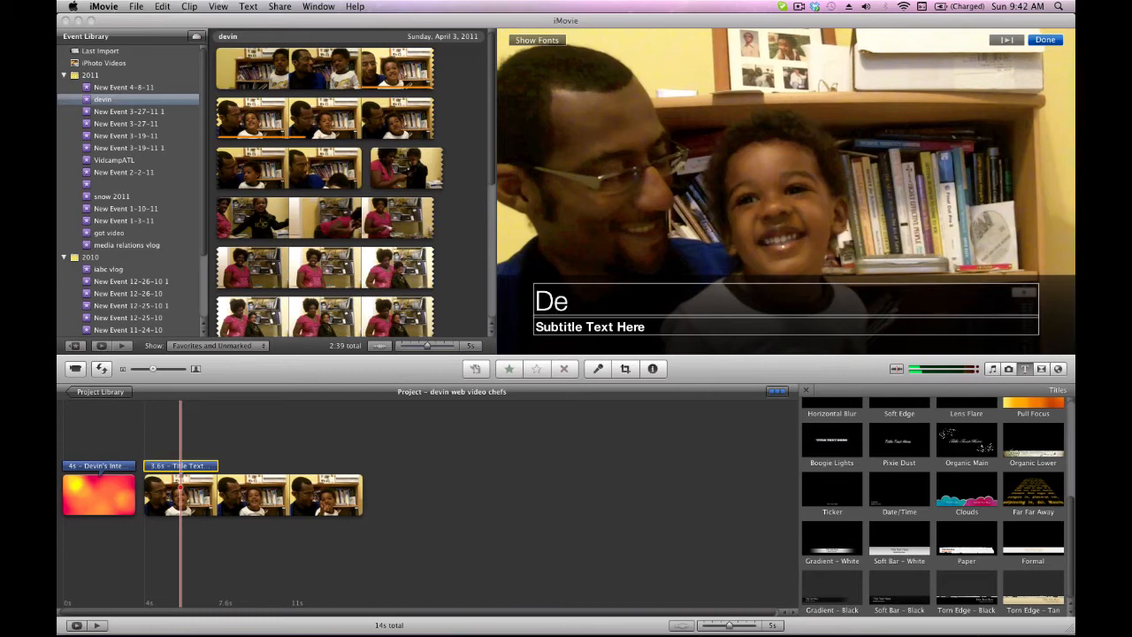
pyautogui.write('vin A')
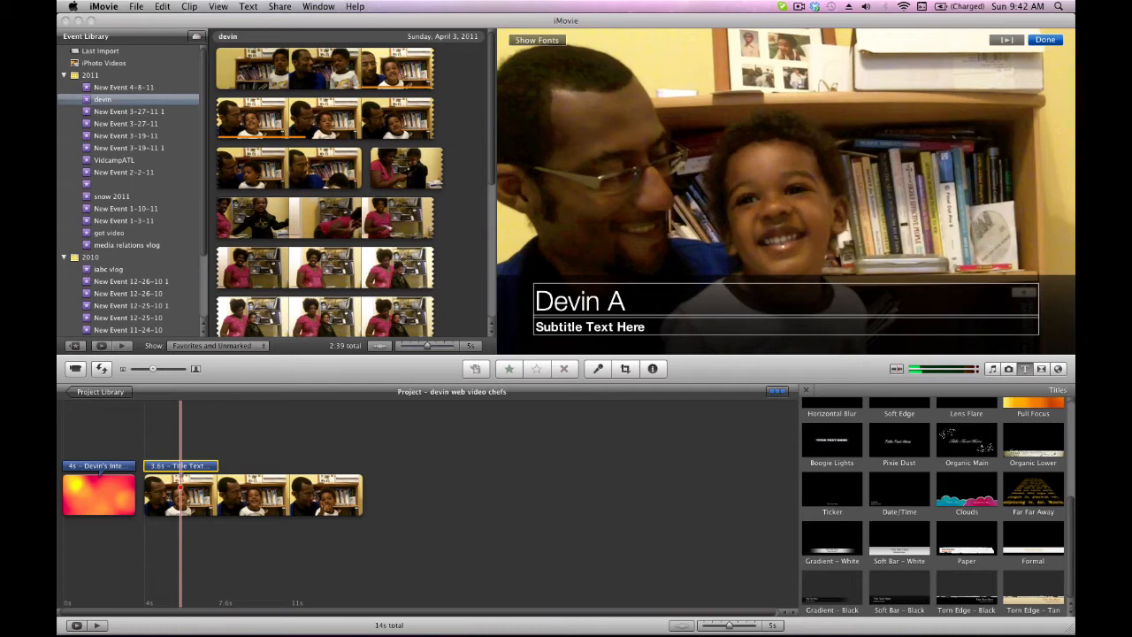
pyautogui.write('lex')
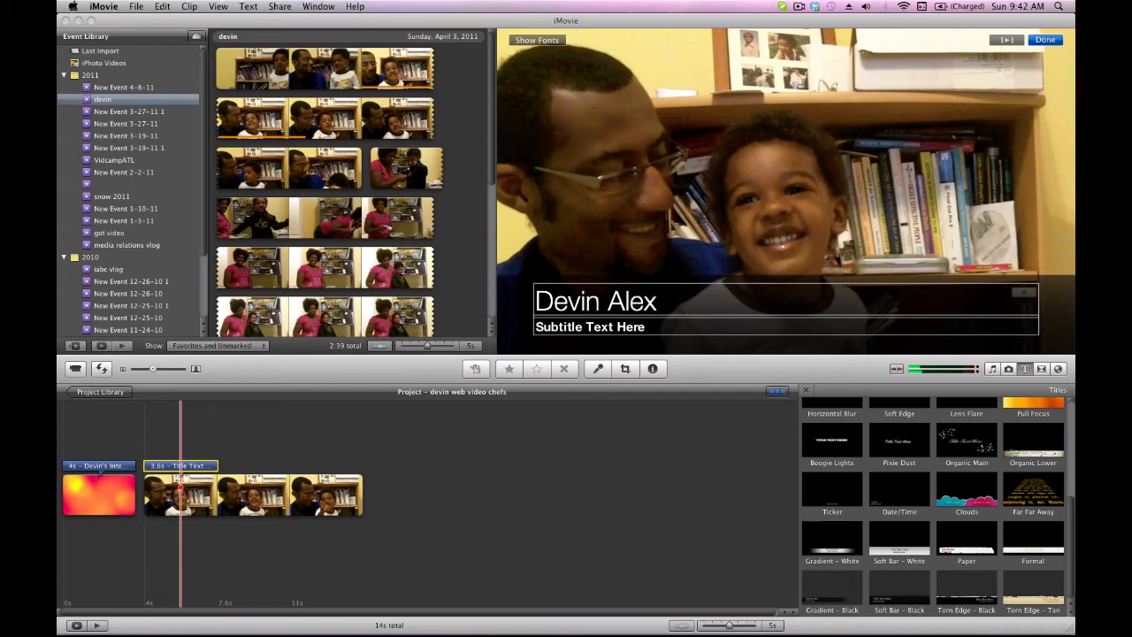
pyautogui.write('ander')
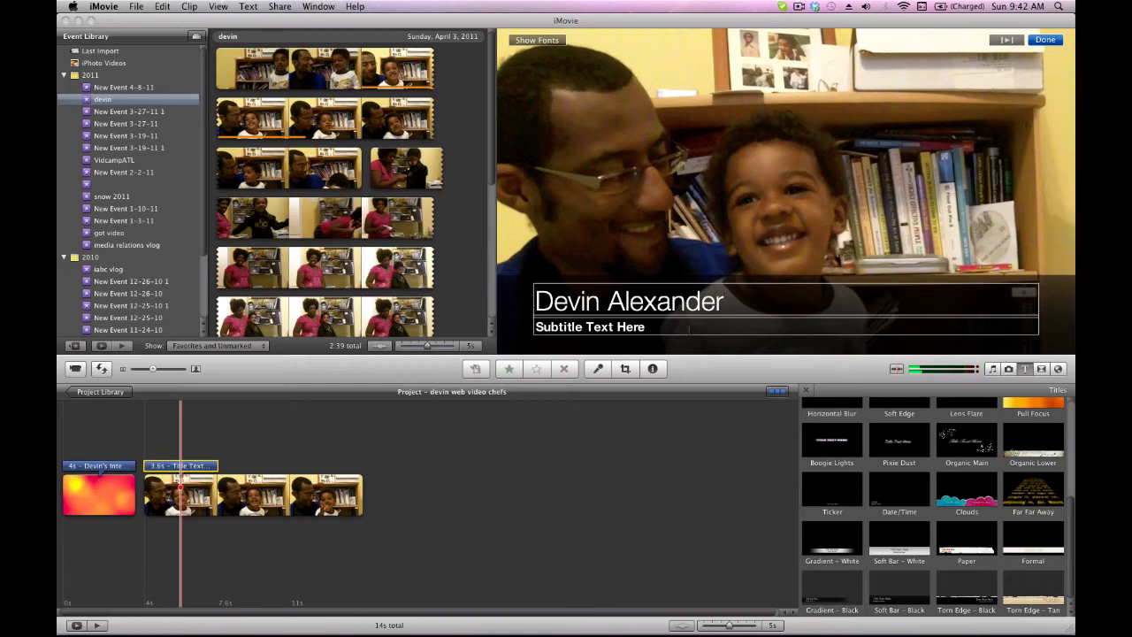
# Replace the 'Subtitle Text Here' placeholder with a description beginning 'A Cute Ki'.
pyautogui.doubleClick(589, 326)
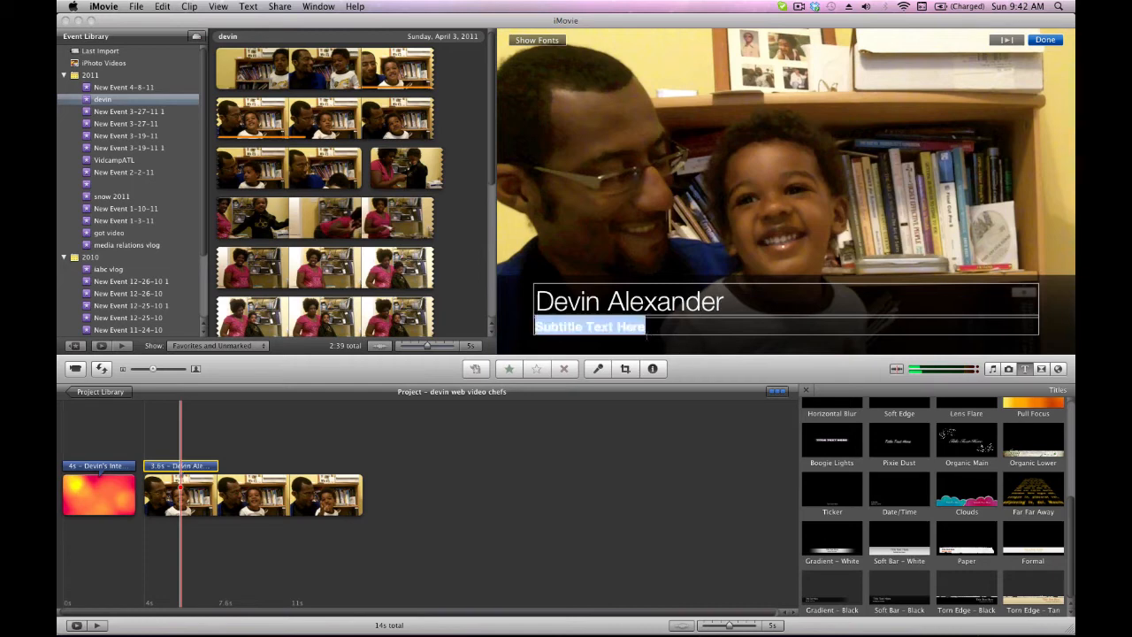
pyautogui.write('A')
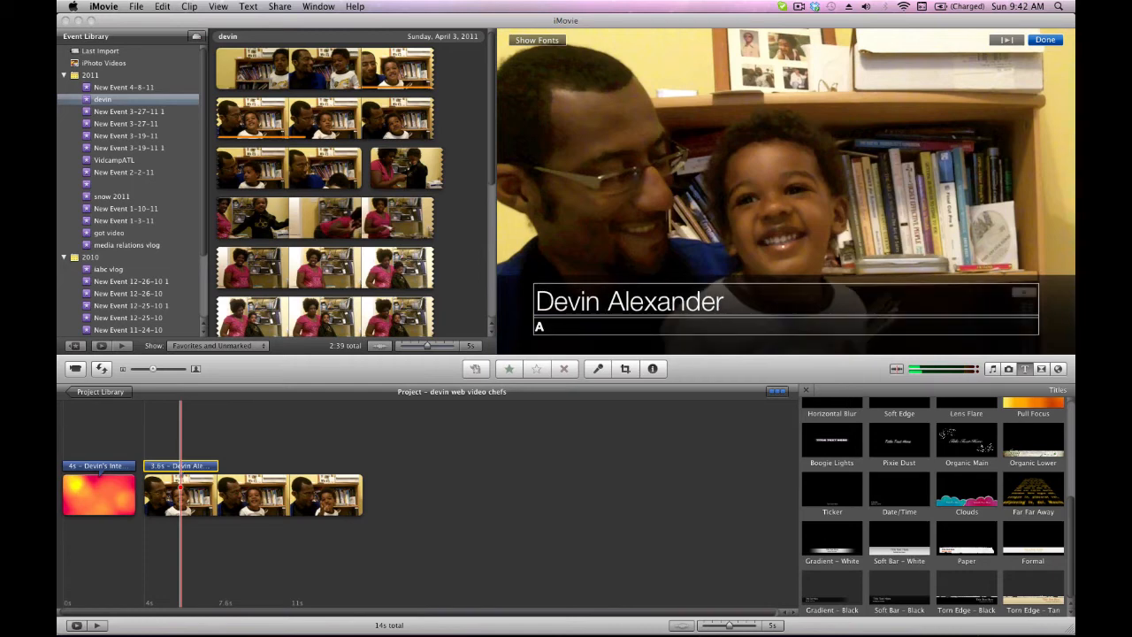
pyautogui.write('C')
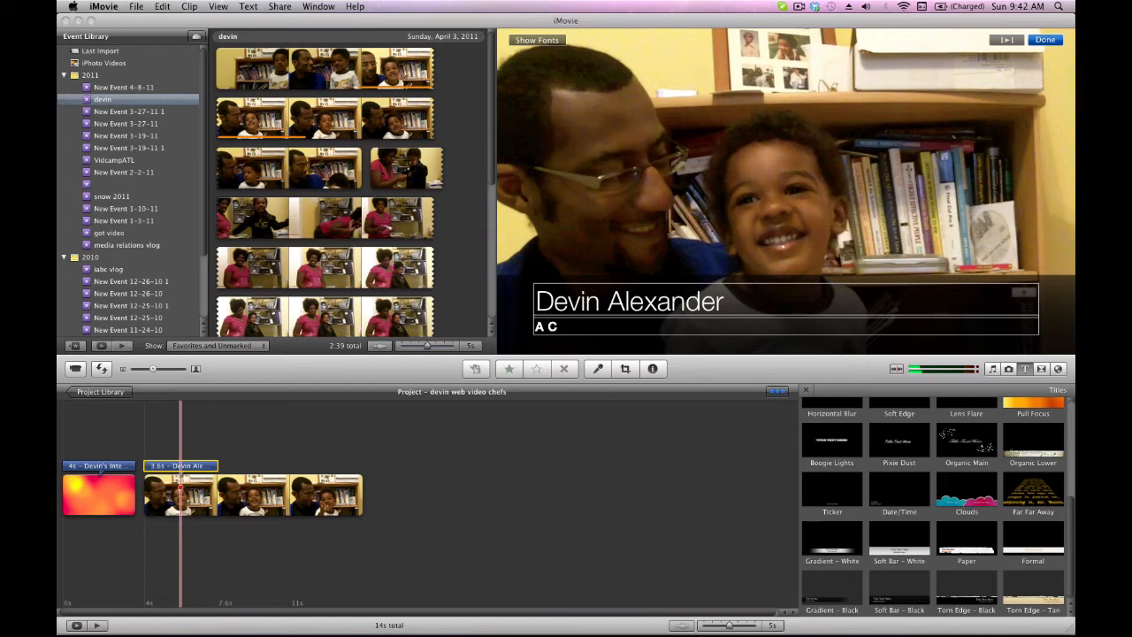
pyautogui.write('ute')
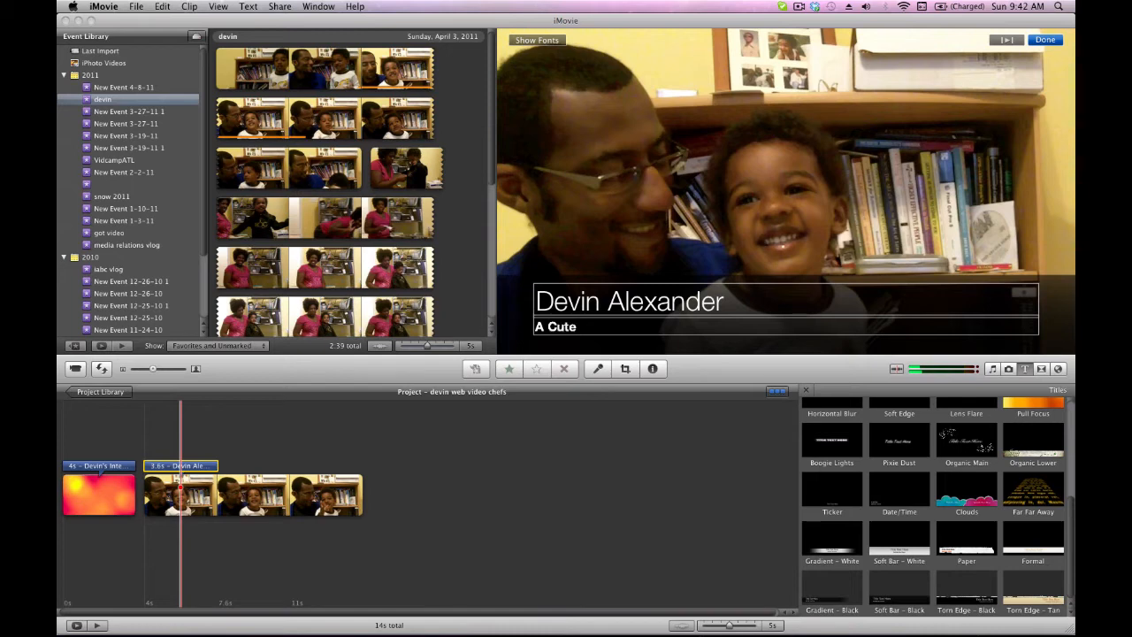
pyautogui.write('Ki')
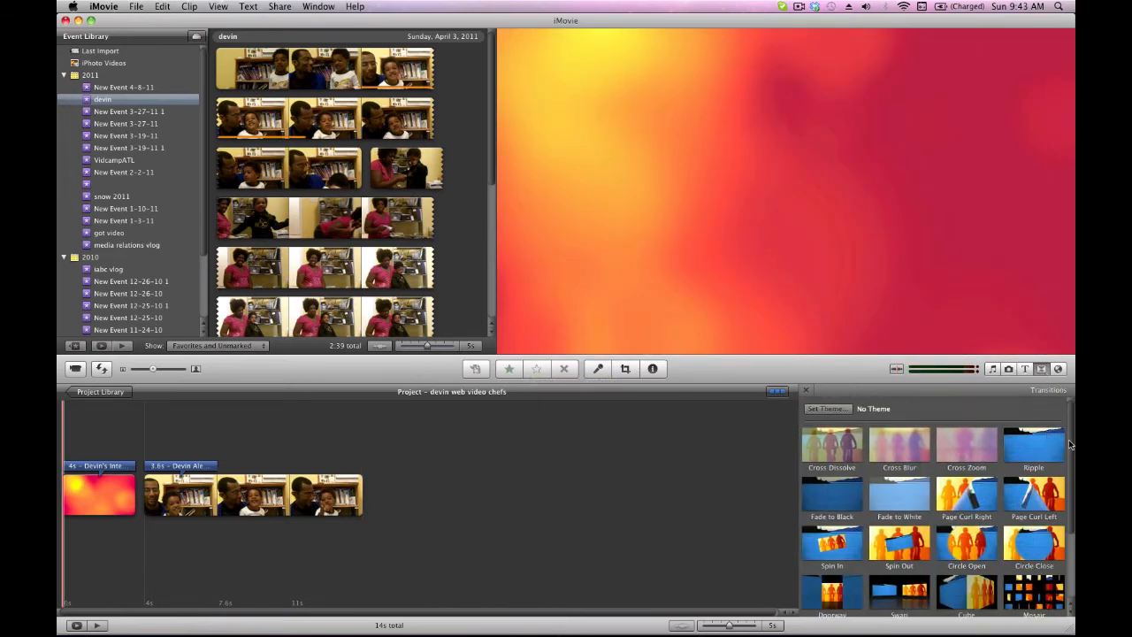
# Scroll the transitions collection and drag Fade to Black toward the movie timeline.
pyautogui.scroll(-3)
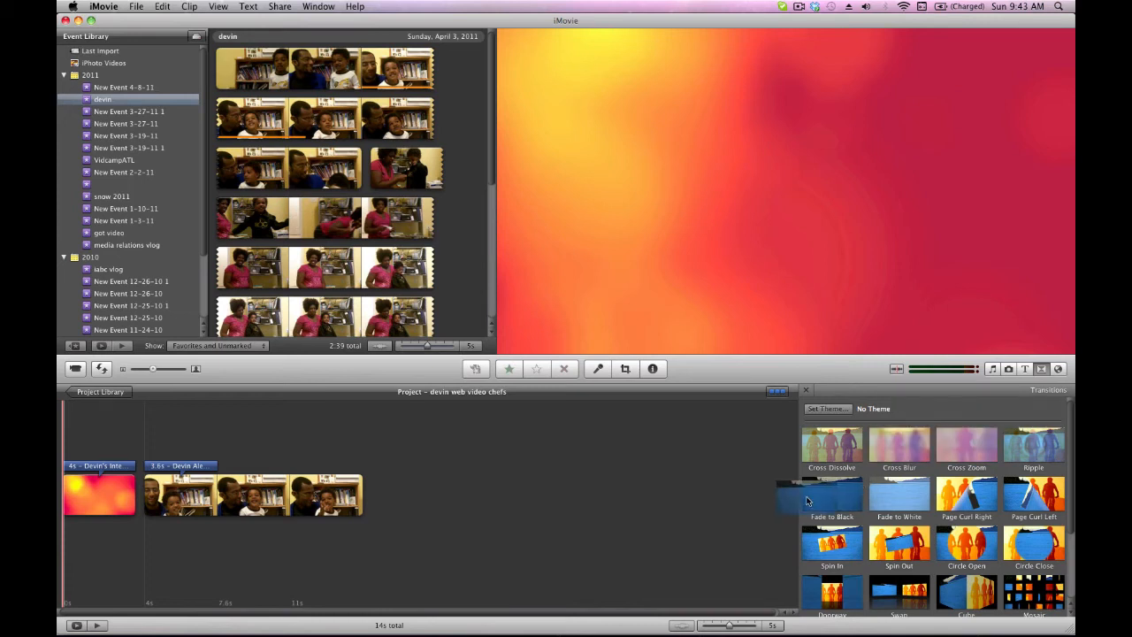
pyautogui.moveTo(831, 495); pyautogui.dragTo(389, 495)
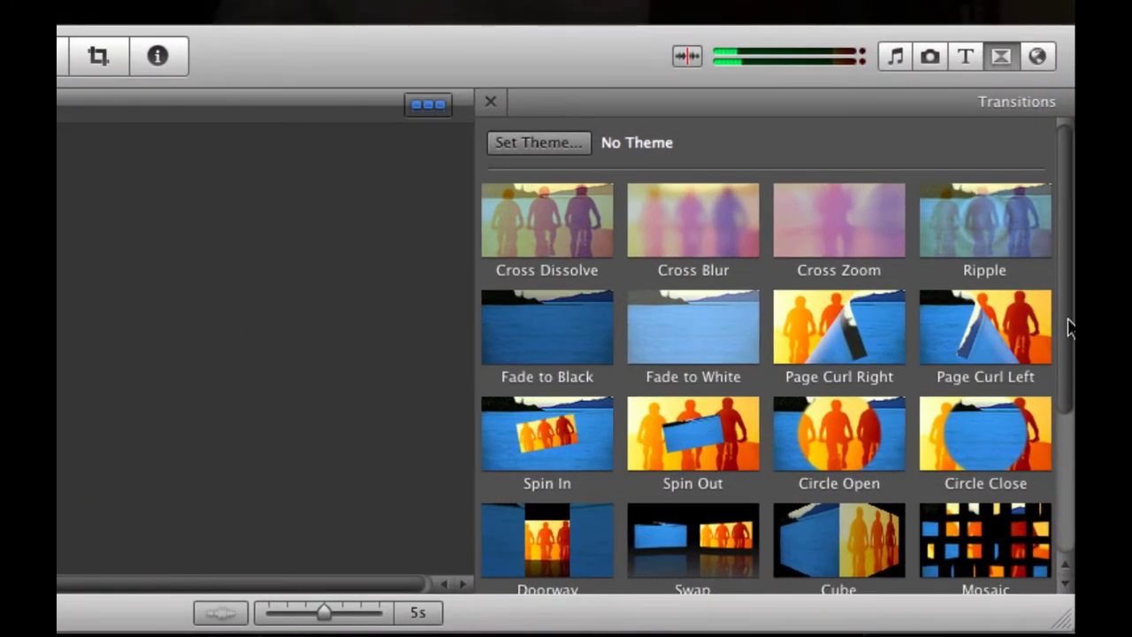
pyautogui.scroll(-3)
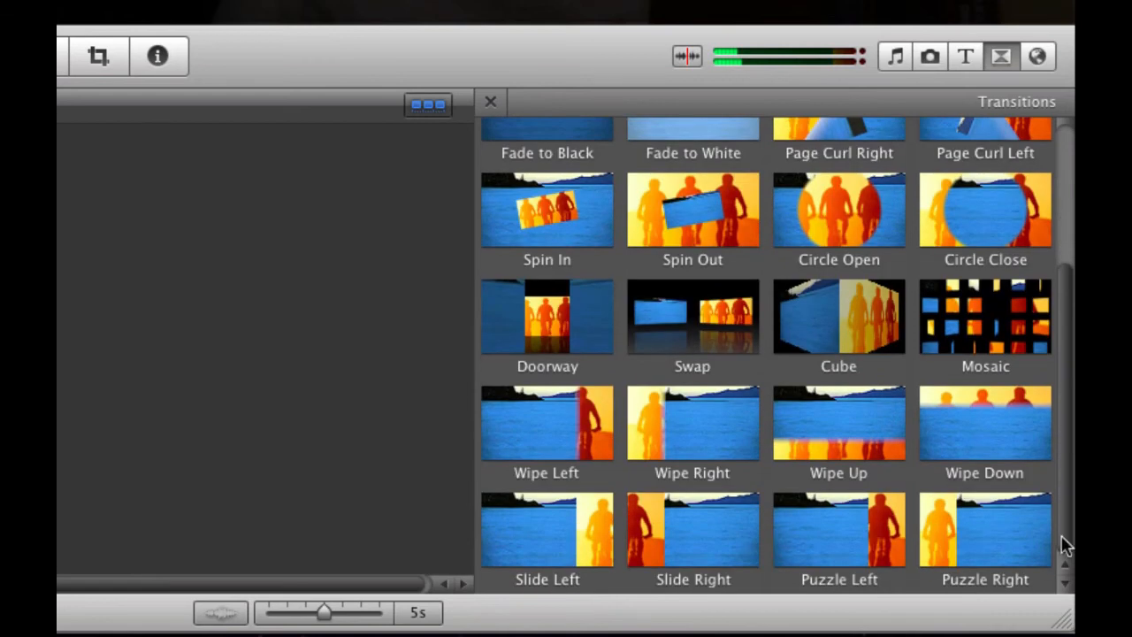
pyautogui.scroll(3)
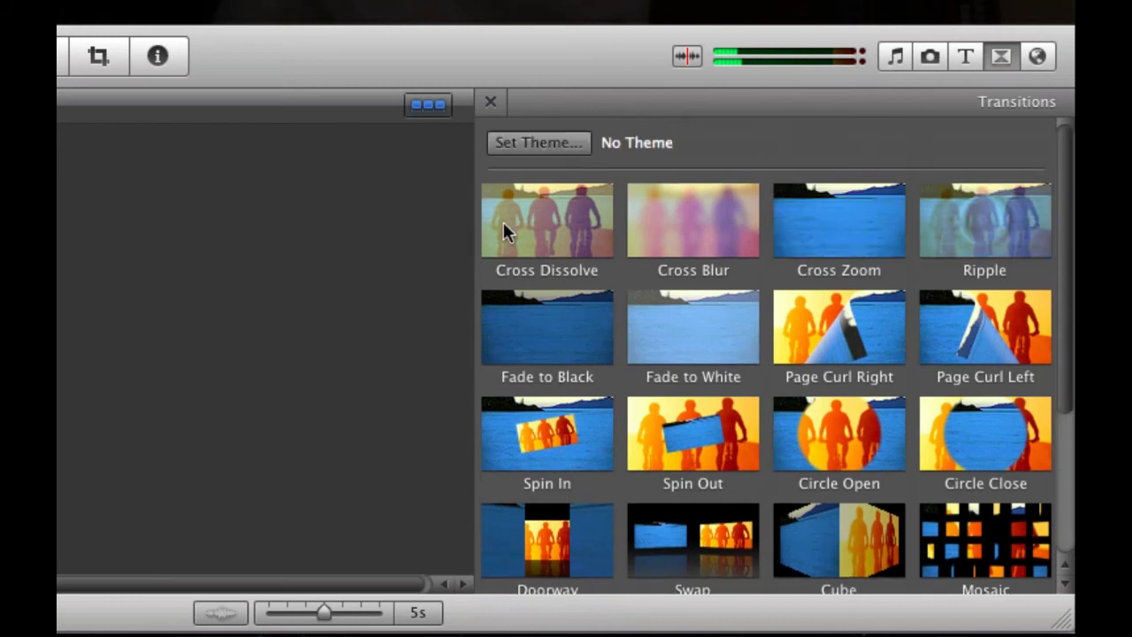
pyautogui.moveTo(838, 252)
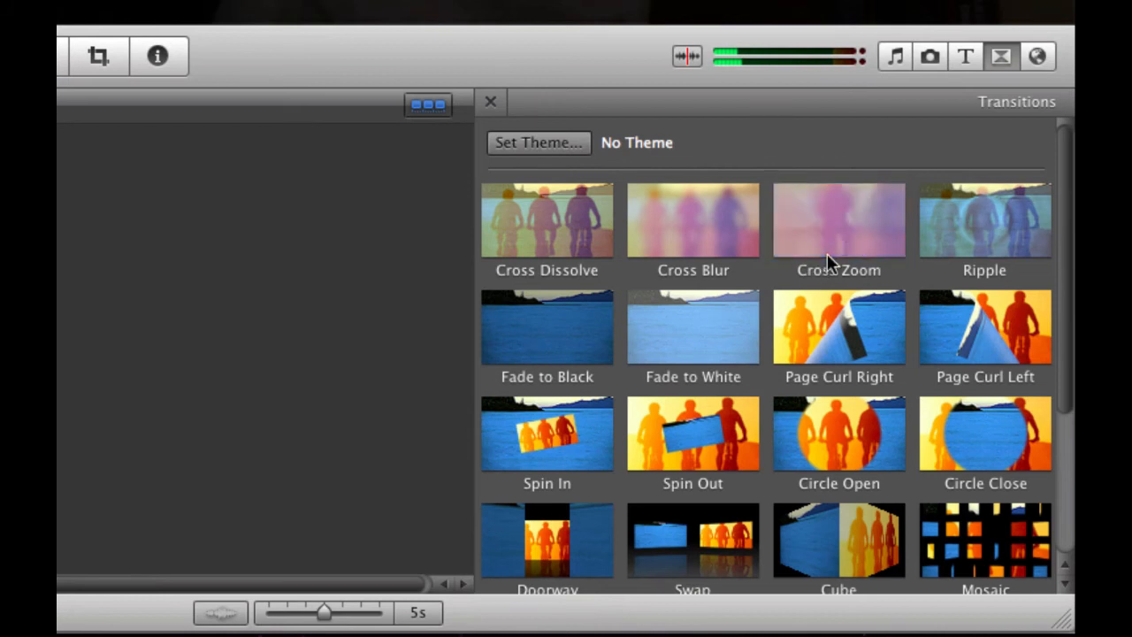
pyautogui.moveTo(571, 376)
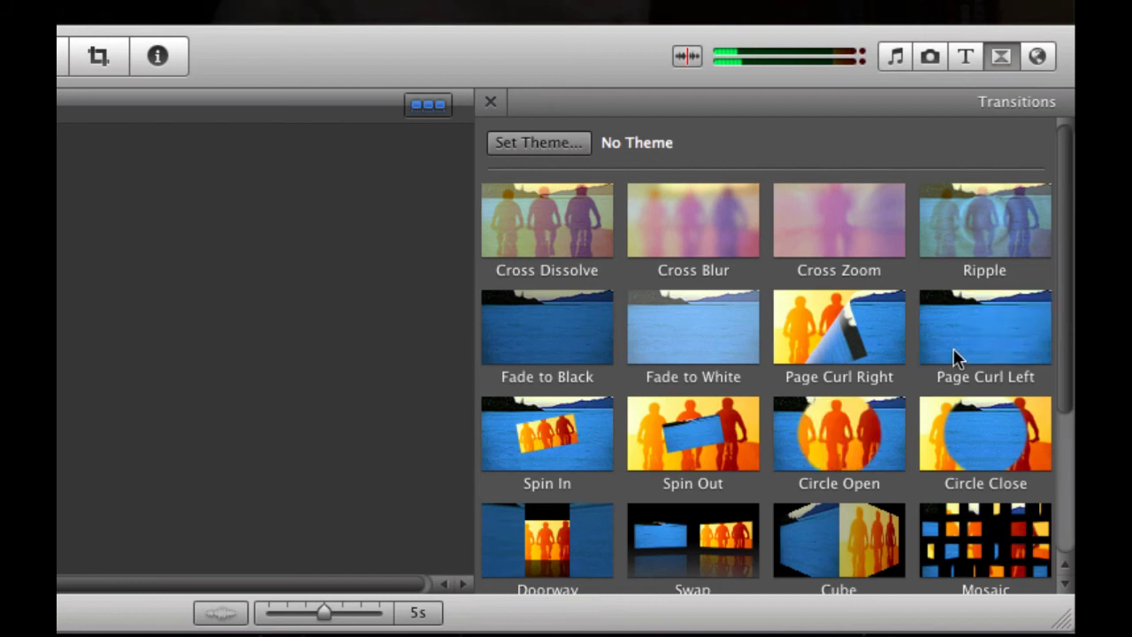
pyautogui.moveTo(628, 456)
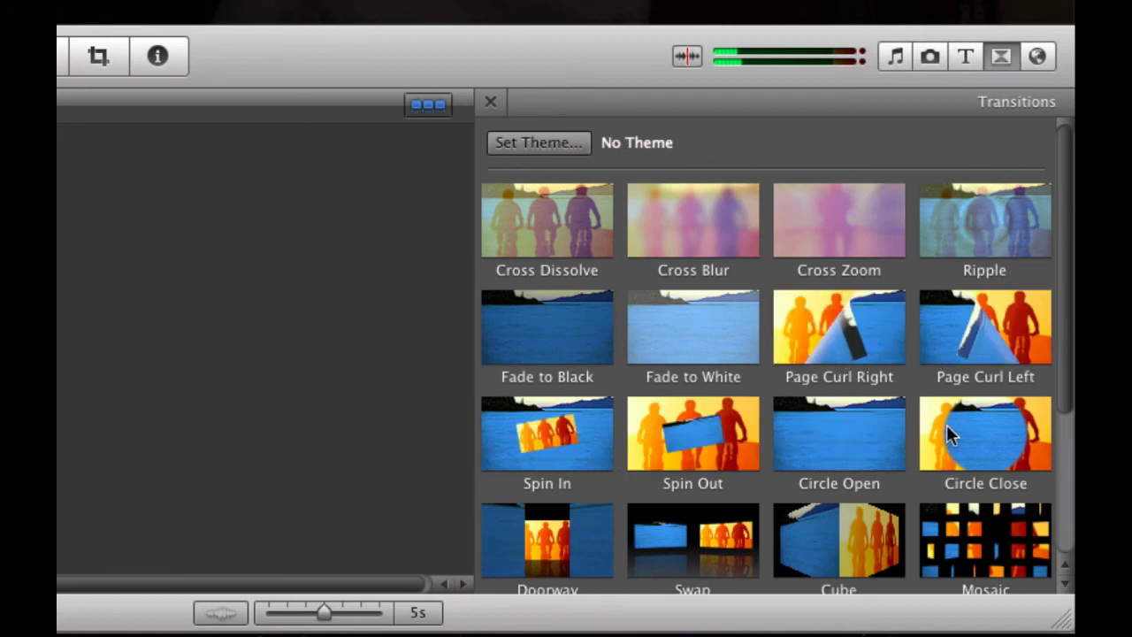
pyautogui.scroll(-3)
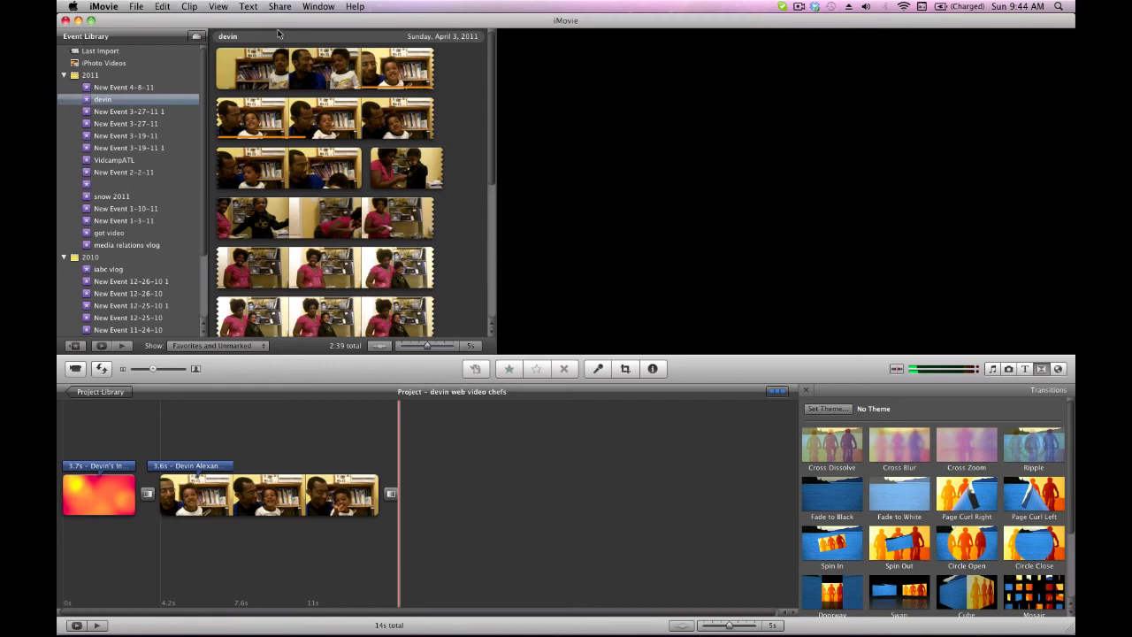
pyautogui.click(280, 6)
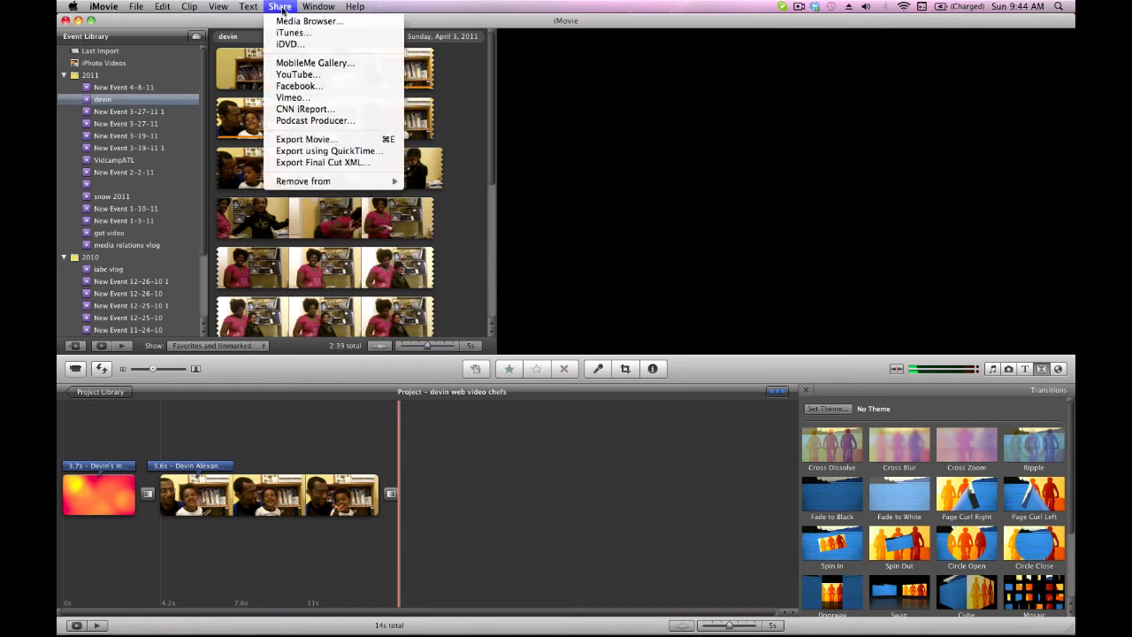
pyautogui.moveTo(297, 74)
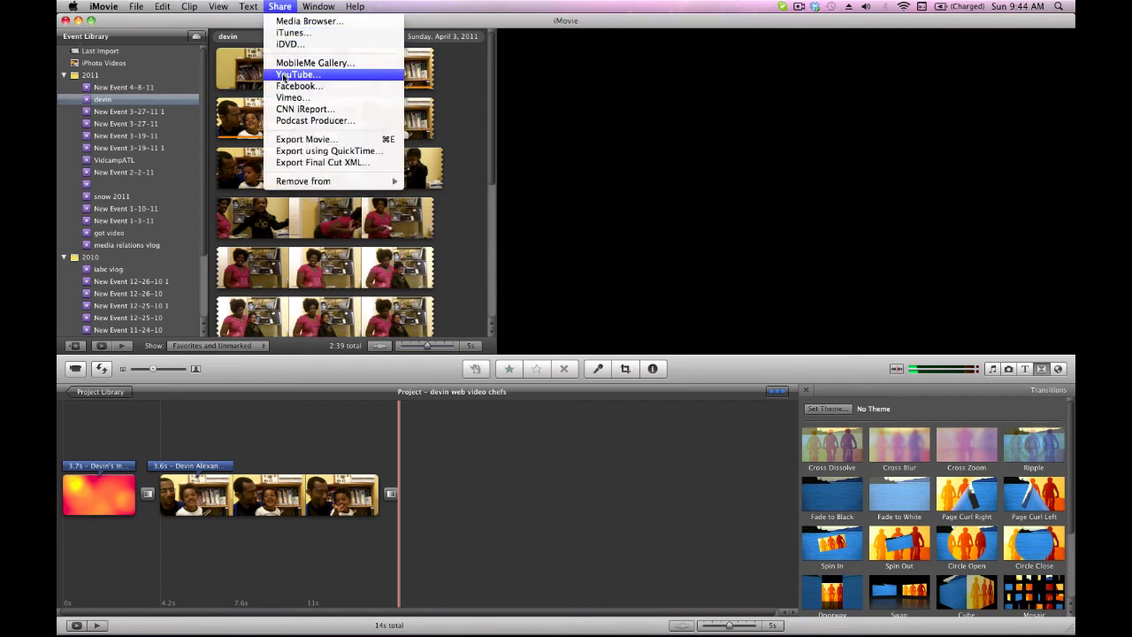
pyautogui.moveTo(304, 108)
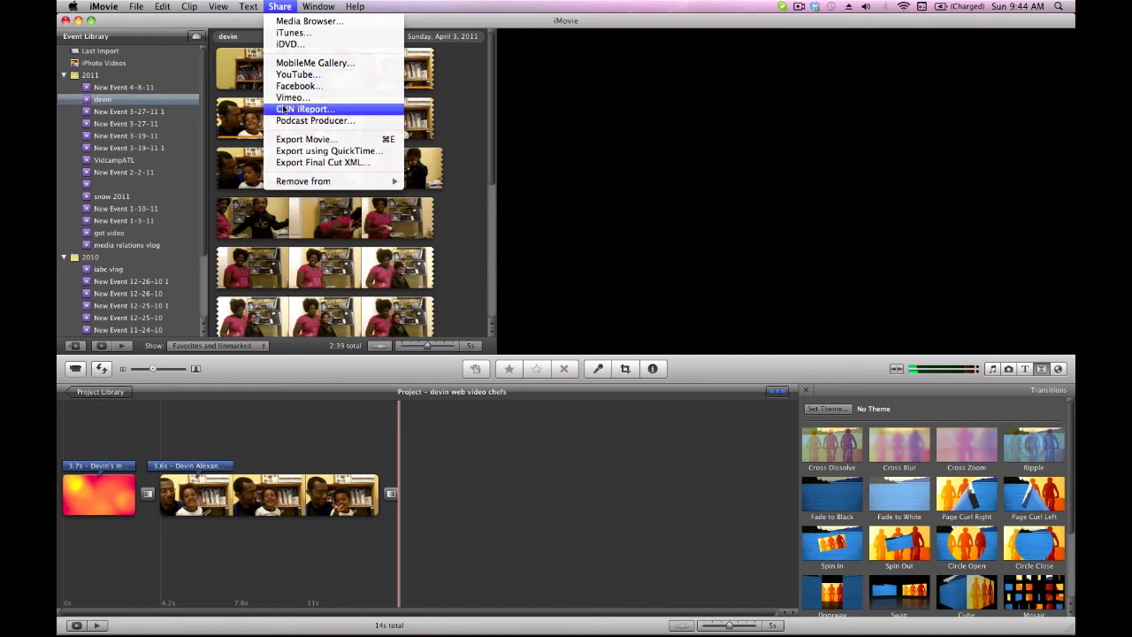
pyautogui.moveTo(315, 120)
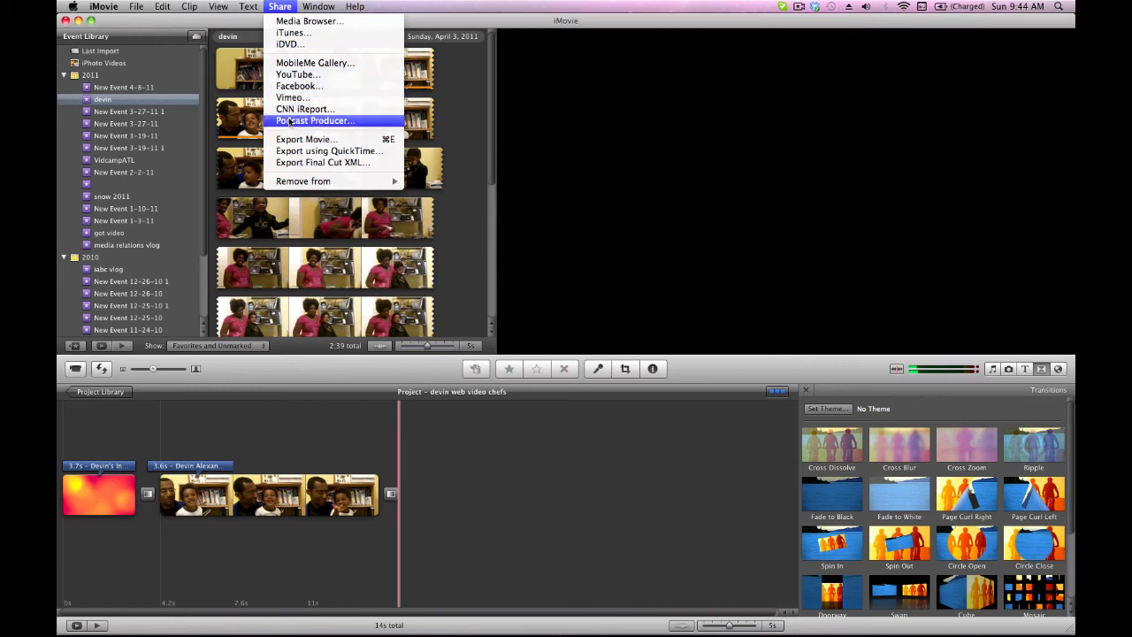
pyautogui.moveTo(305, 139)
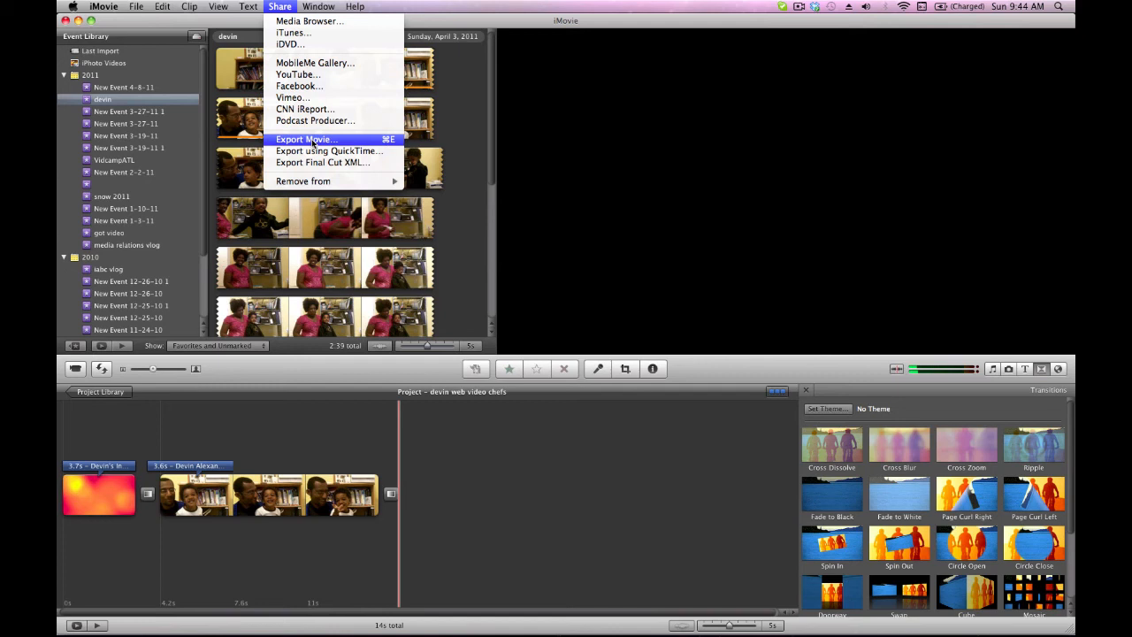
pyautogui.click(305, 139)
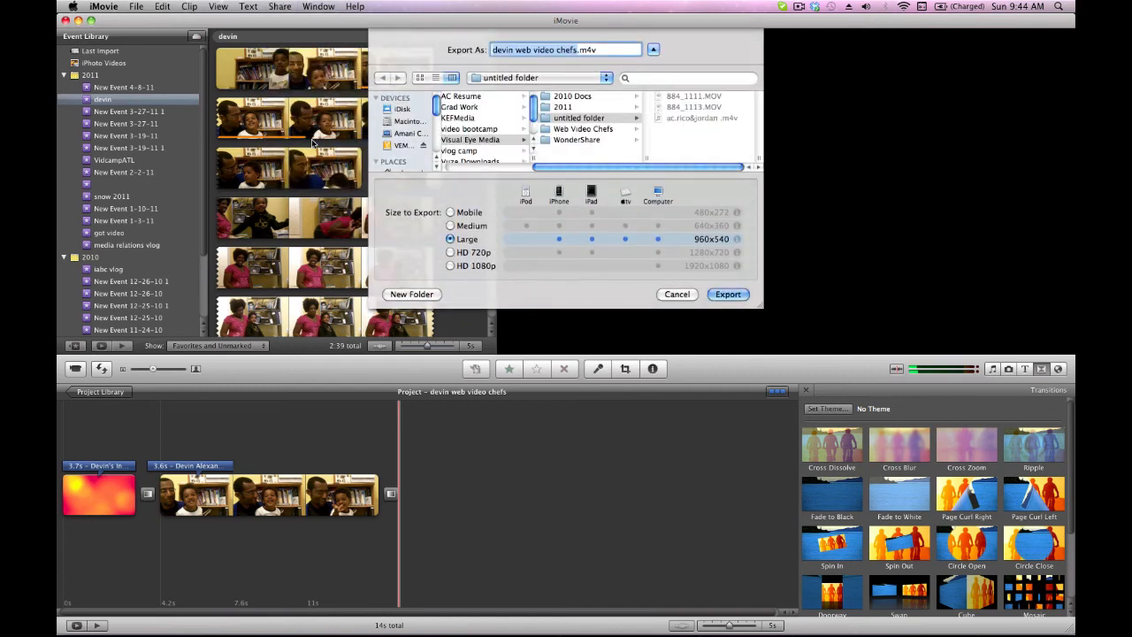
pyautogui.click(450, 213)
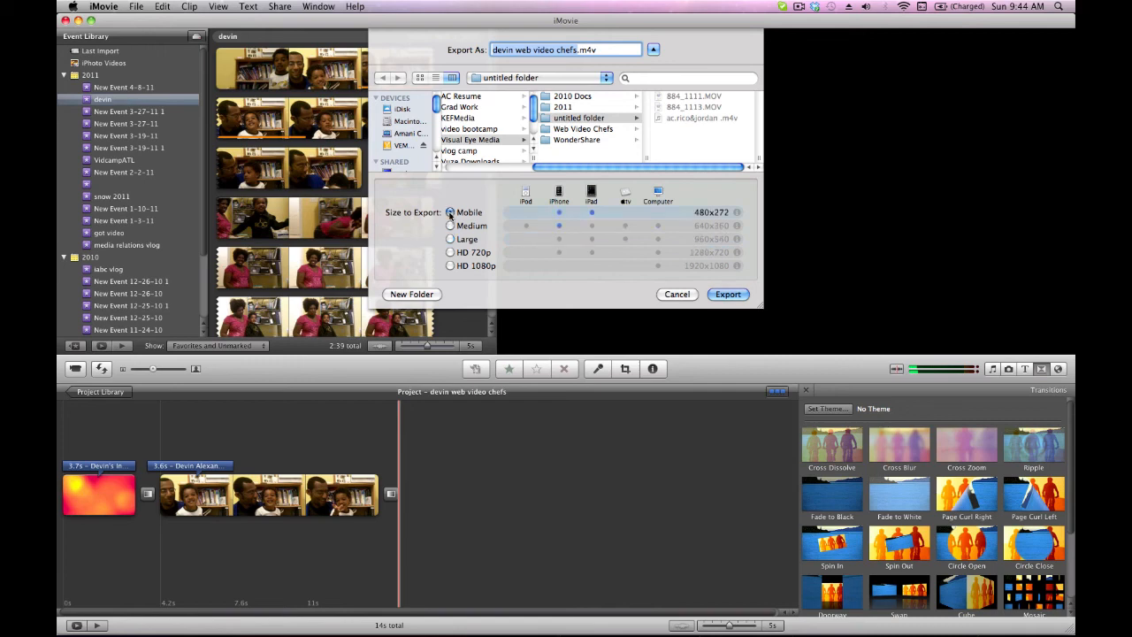
pyautogui.click(450, 239)
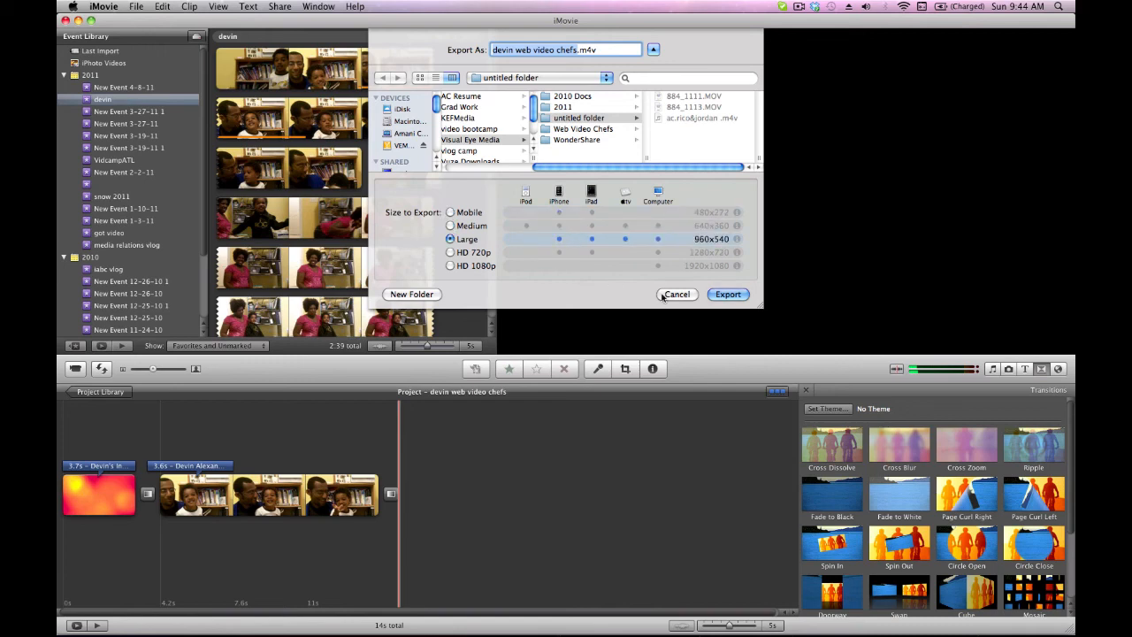
pyautogui.click(677, 293)
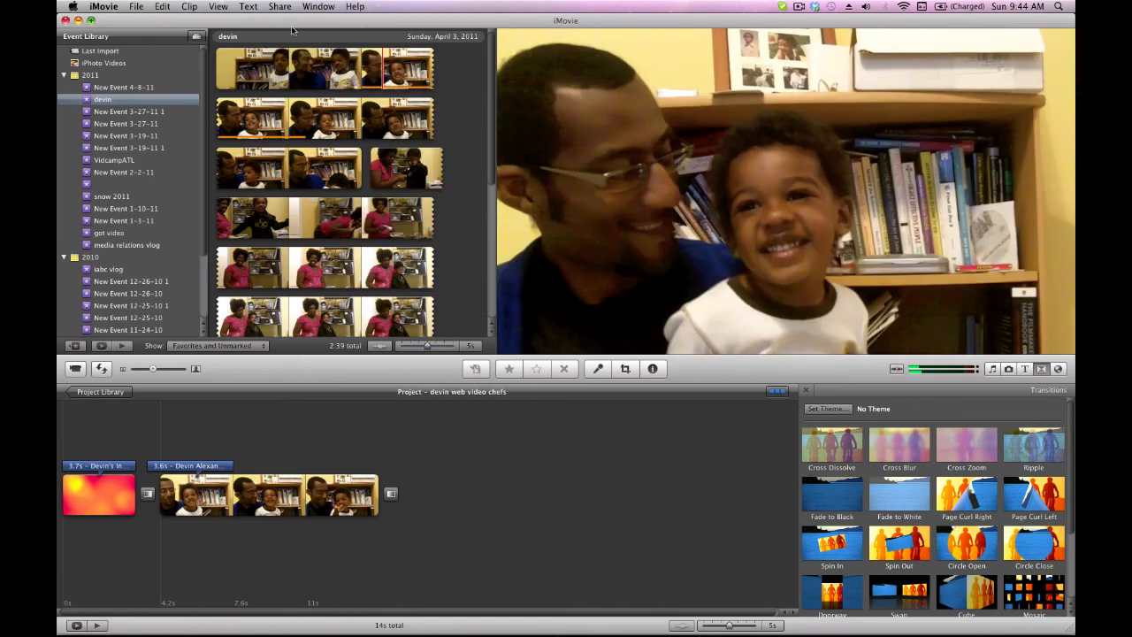
pyautogui.click(280, 6)
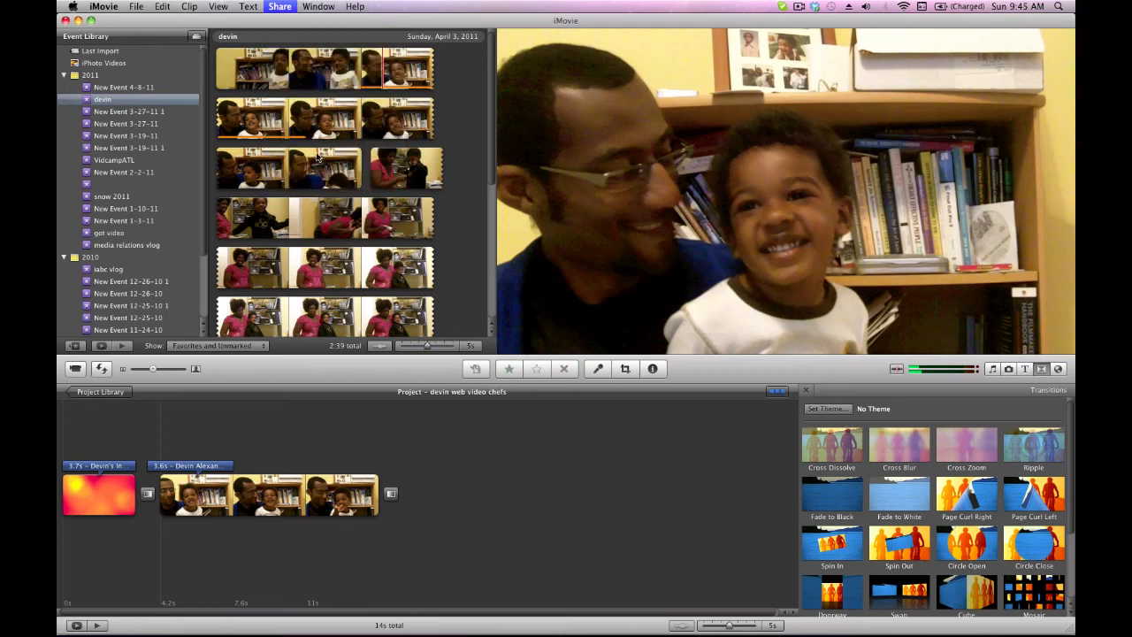
pyautogui.click(279, 6)
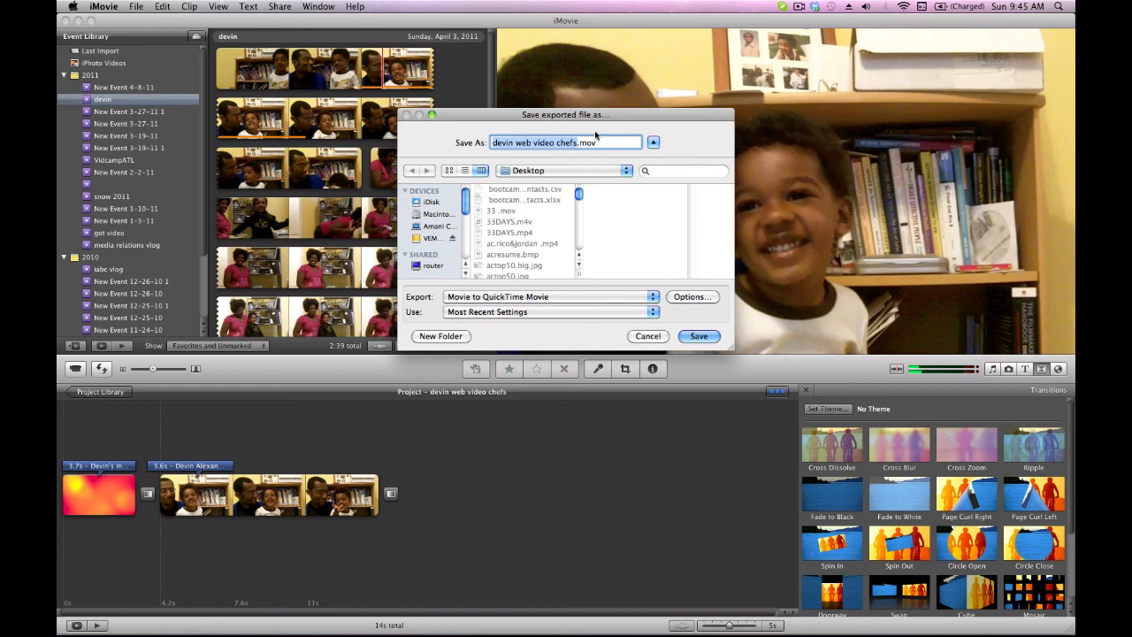
pyautogui.moveTo(649, 336)
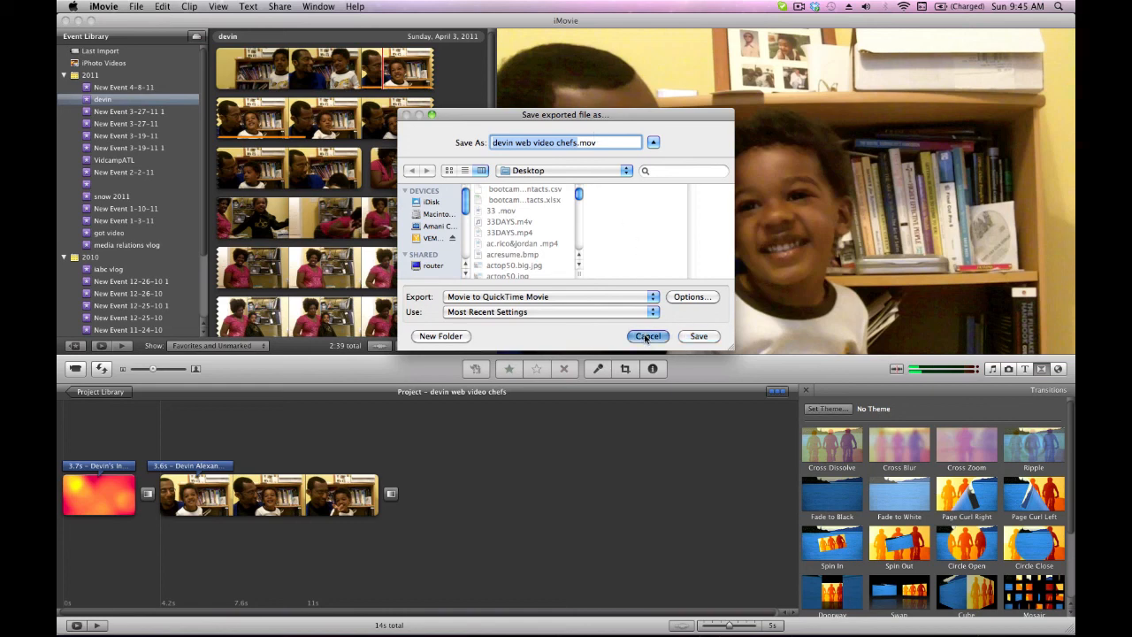
pyautogui.click(647, 336)
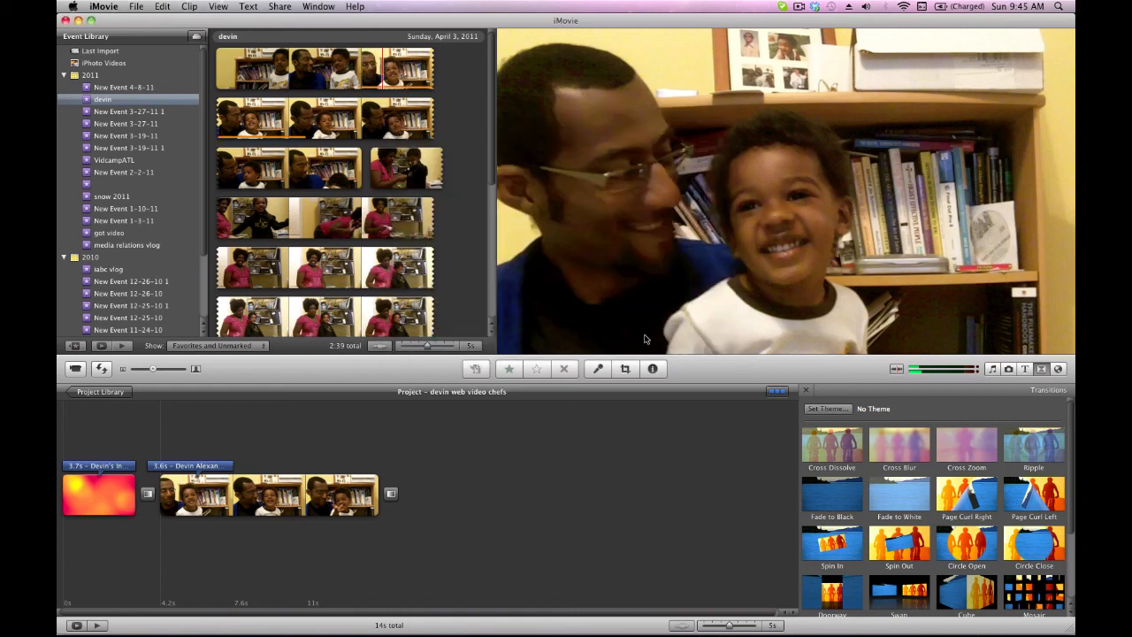